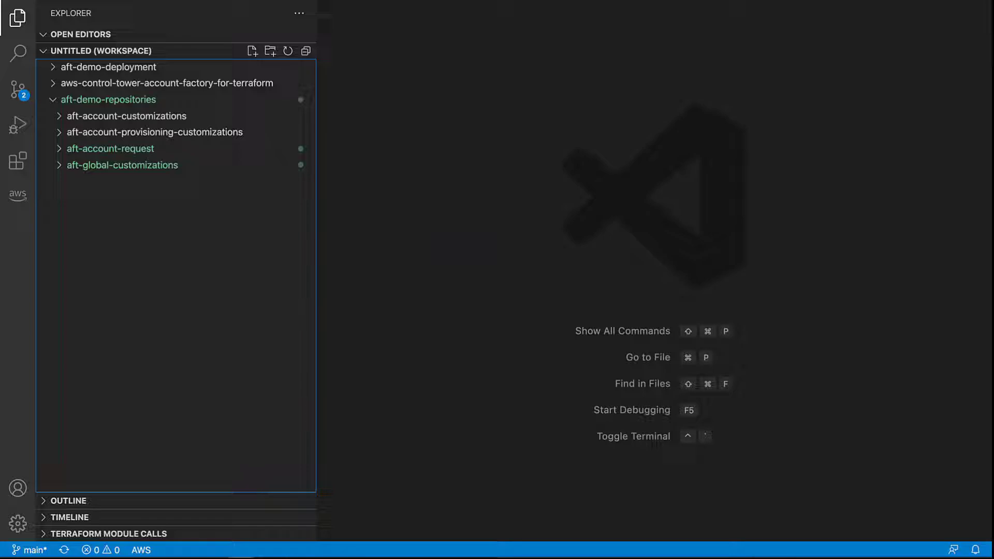
{"action": "mouse_move", "coordinate": [112, 172]}
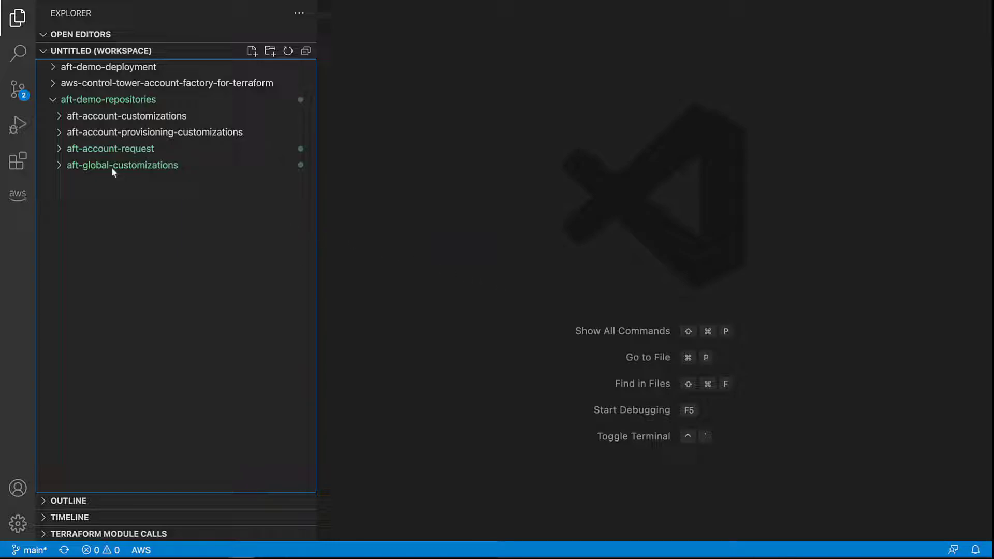
Review the example account-request.tf under aft-account-request/examples and close it.
{"action": "left_click", "coordinate": [110, 149]}
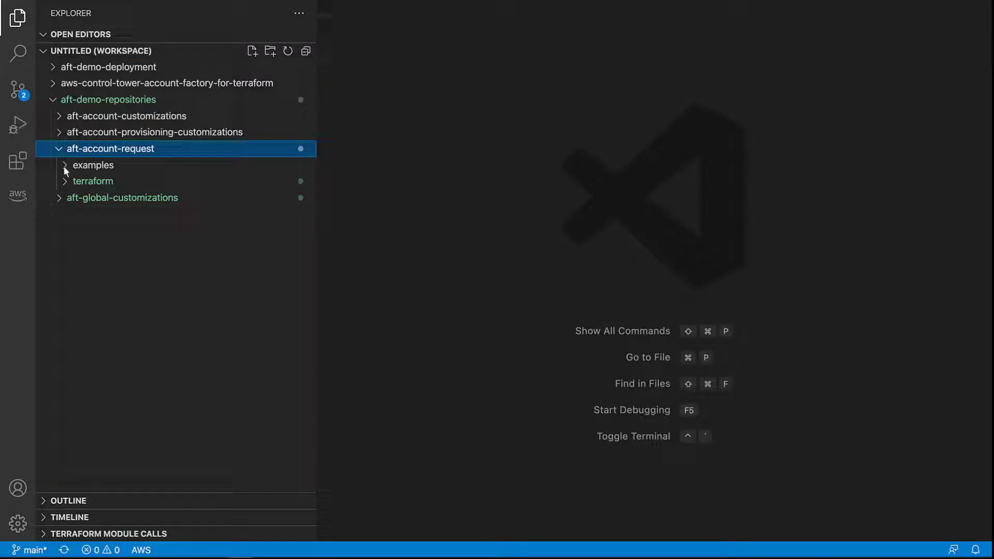
{"action": "left_click", "coordinate": [93, 165]}
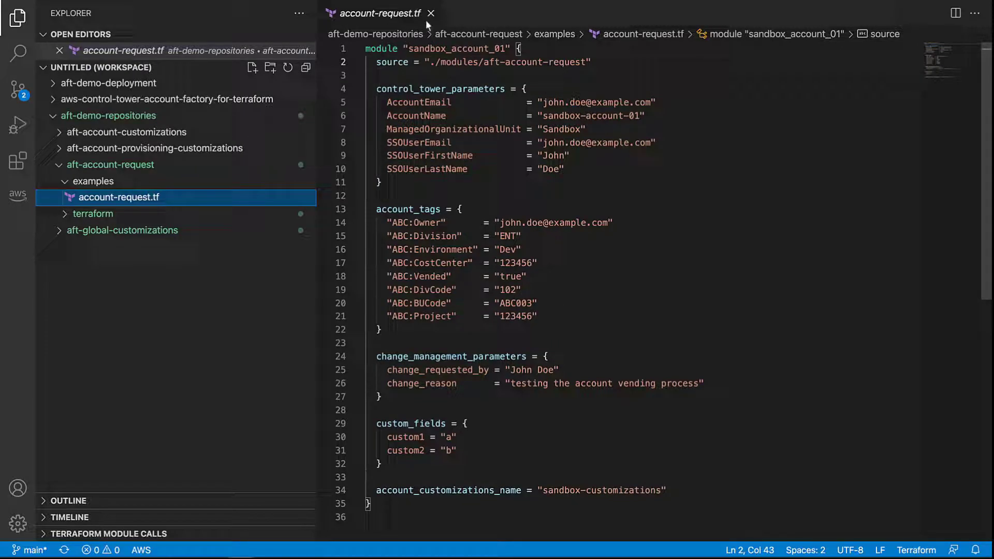
{"action": "left_click", "coordinate": [430, 13]}
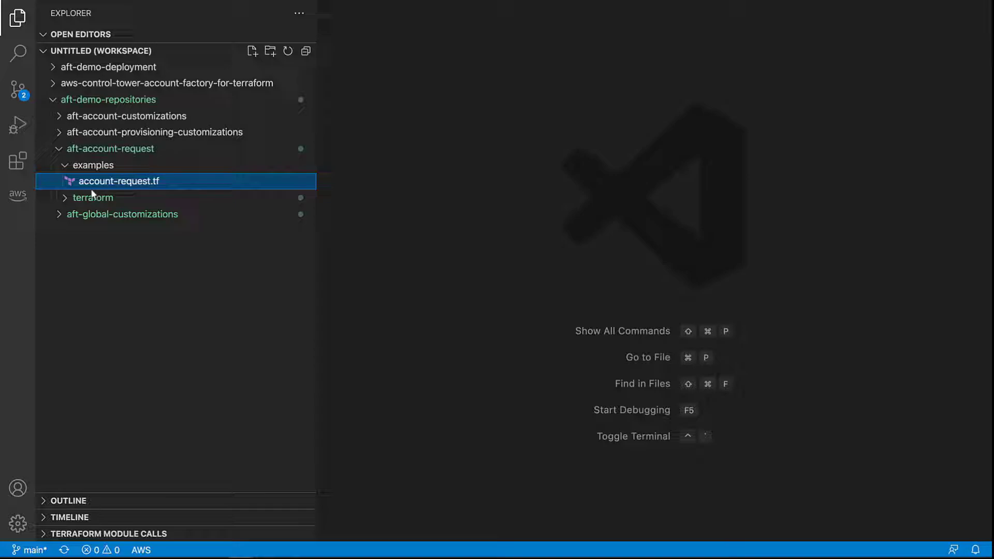
Add a copied module renamed development_account_02 to development-accounts.tf, save and close it.
{"action": "left_click", "coordinate": [93, 197]}
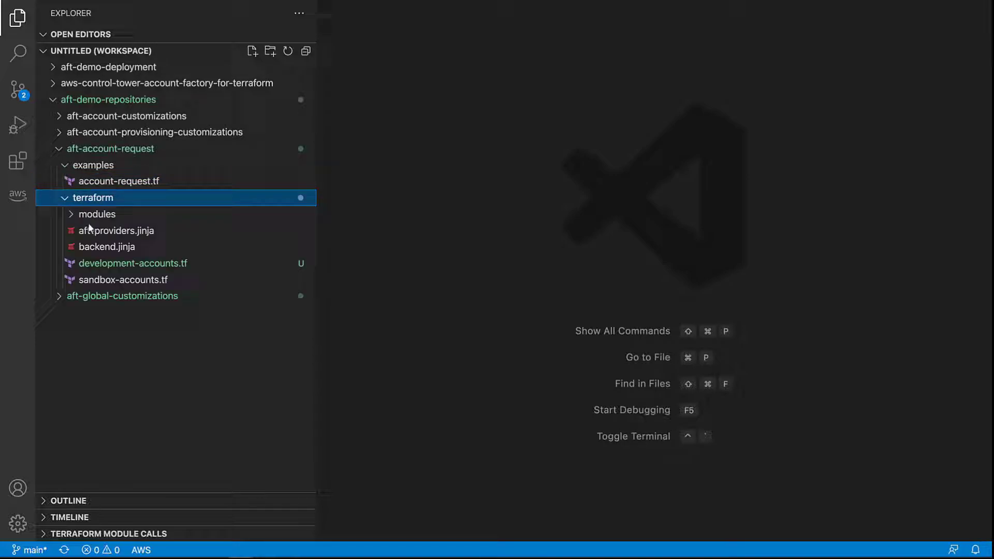
{"action": "mouse_move", "coordinate": [162, 286]}
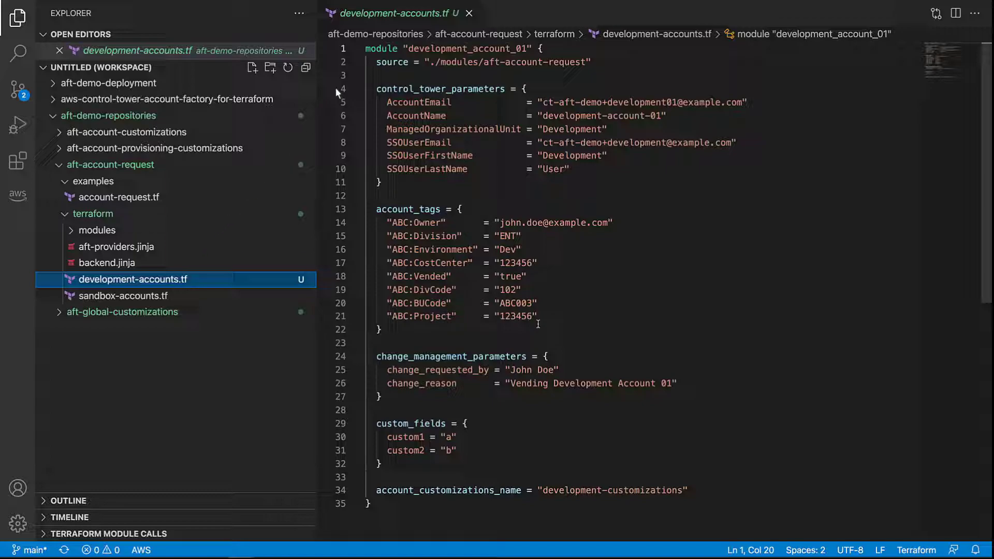
{"action": "key", "text": "ctrl+a"}
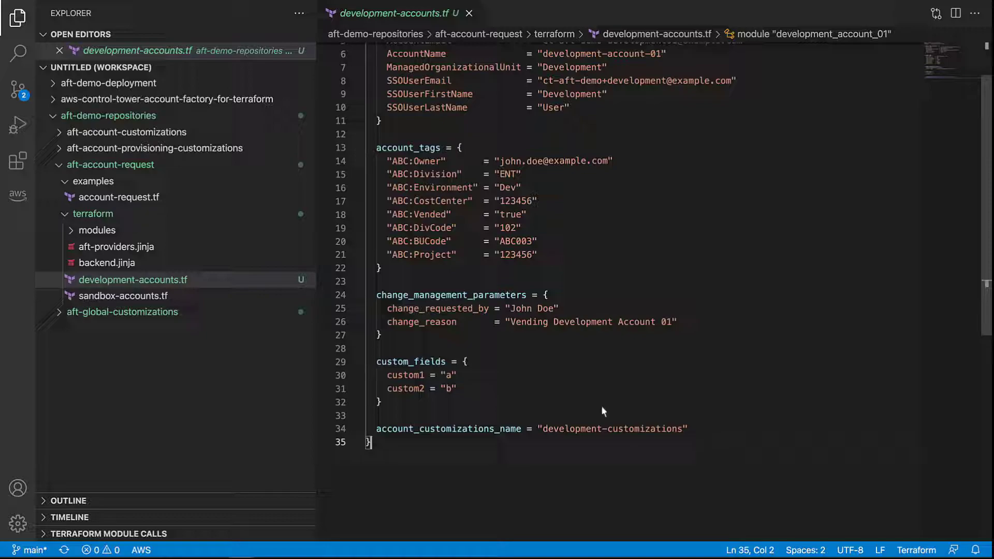
{"action": "key", "text": "Enter"}
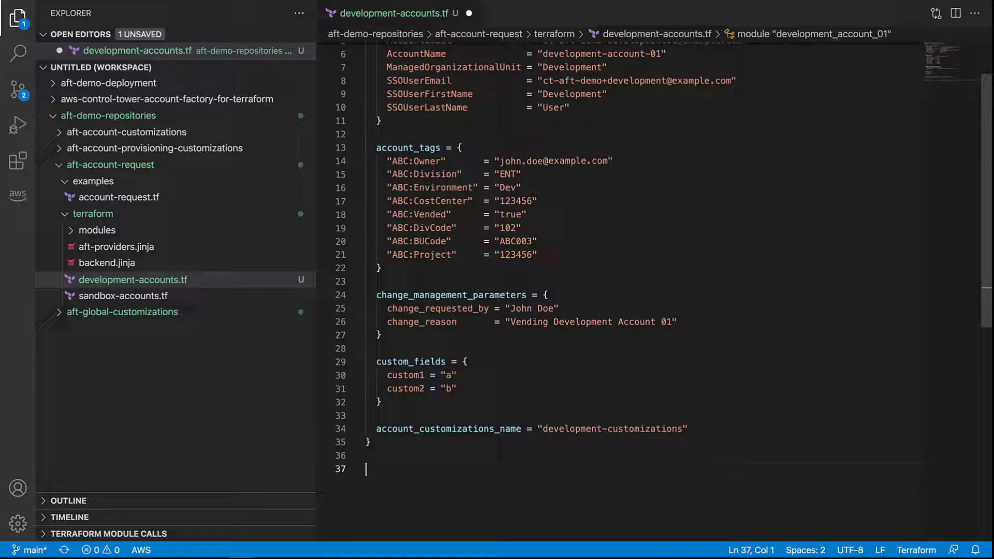
{"action": "scroll", "scroll_direction": "down", "scroll_amount": 3}
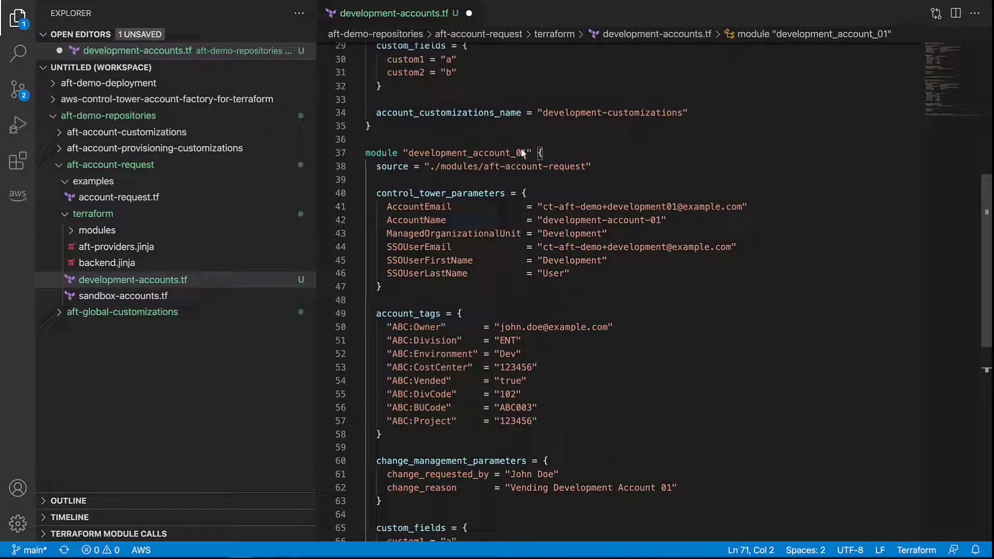
{"action": "type", "text": "2"}
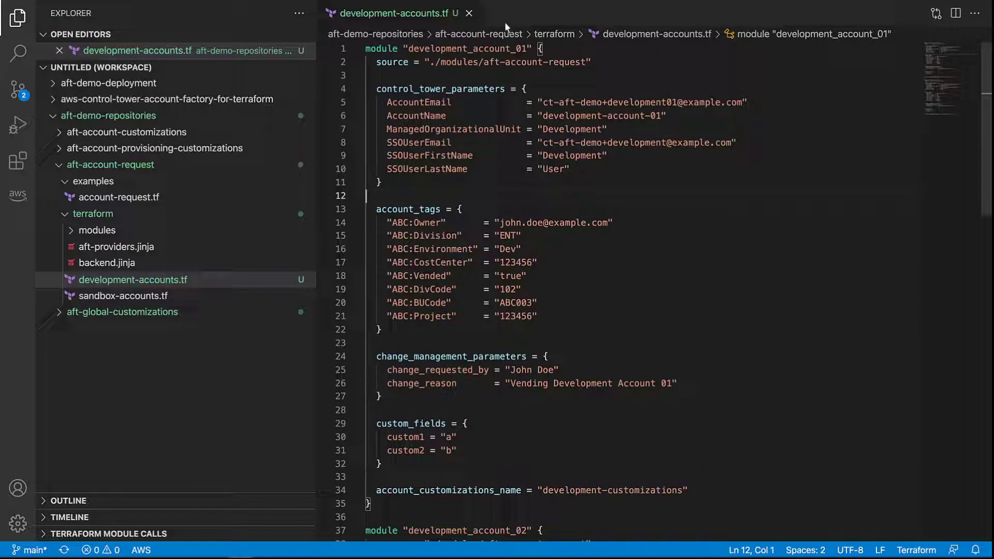
{"action": "left_click", "coordinate": [469, 13]}
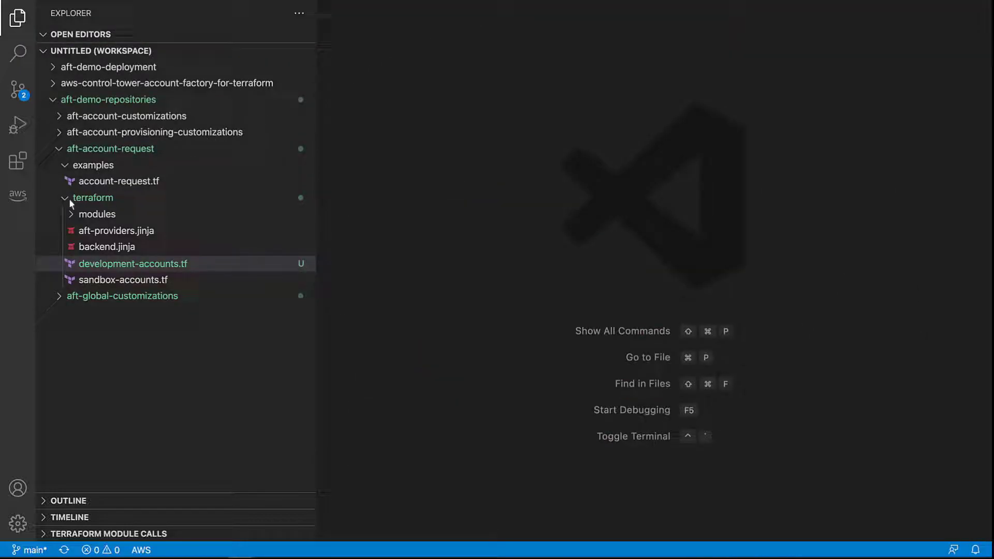
Review s3-public-block.tf in aft-global-customizations/terraform and close it.
{"action": "left_click", "coordinate": [93, 197]}
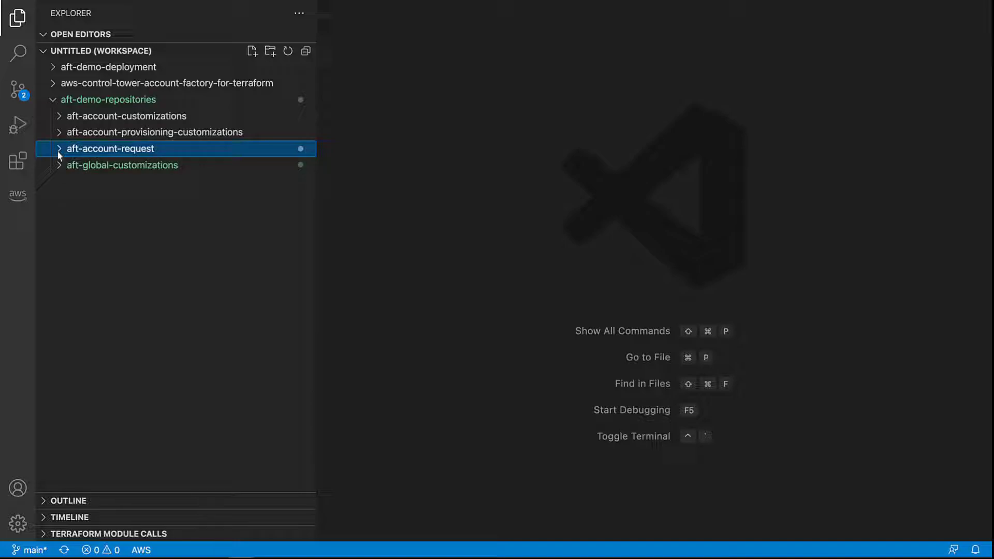
{"action": "mouse_move", "coordinate": [58, 172]}
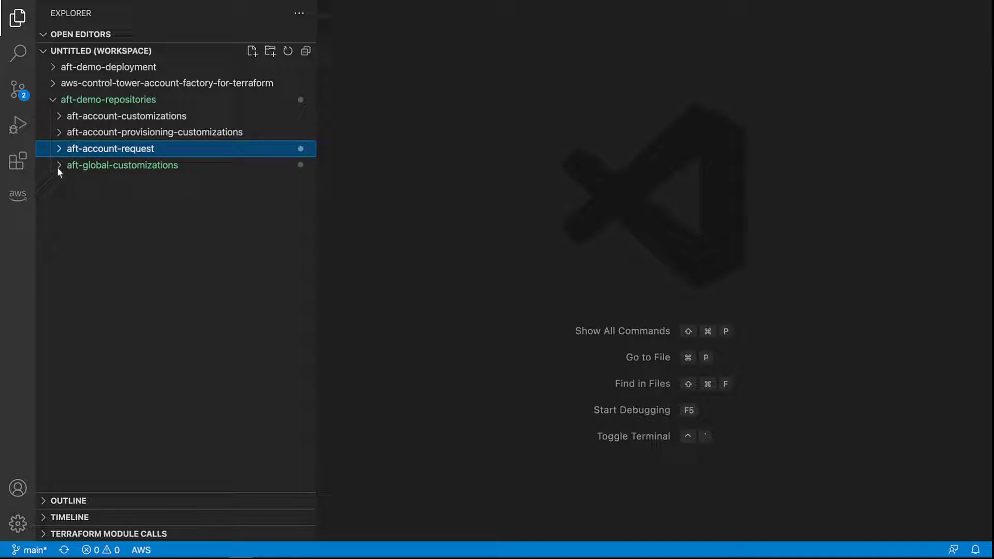
{"action": "left_click", "coordinate": [121, 165]}
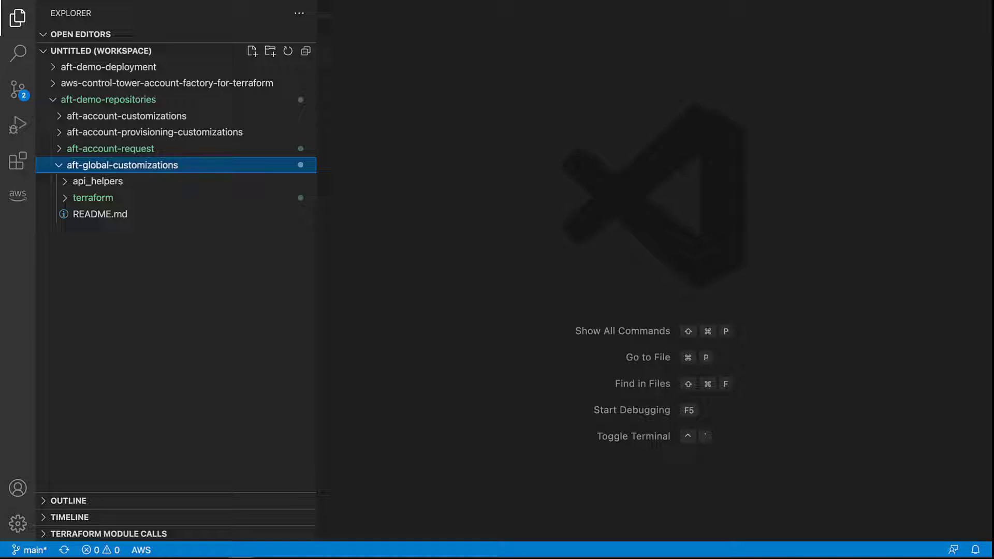
{"action": "mouse_move", "coordinate": [59, 175]}
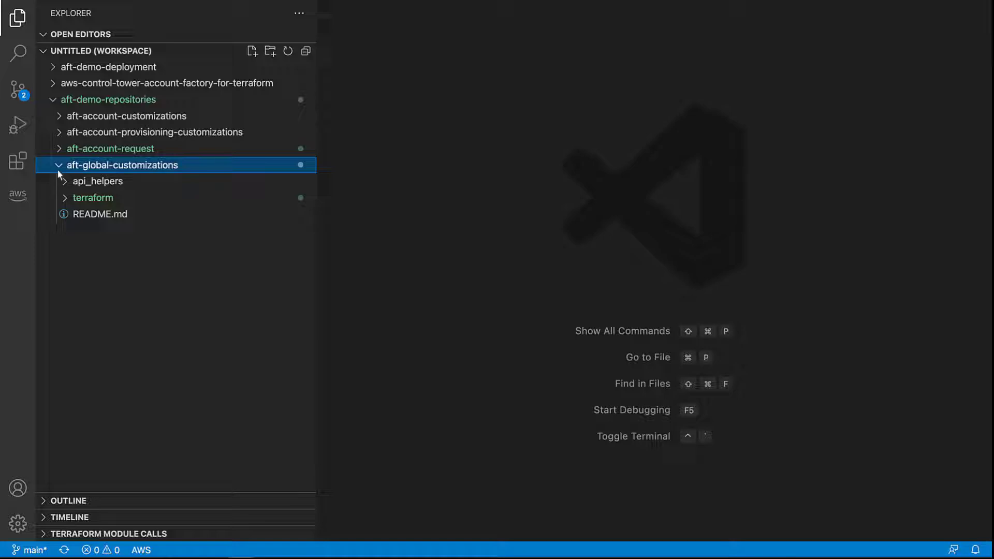
{"action": "left_click", "coordinate": [92, 197]}
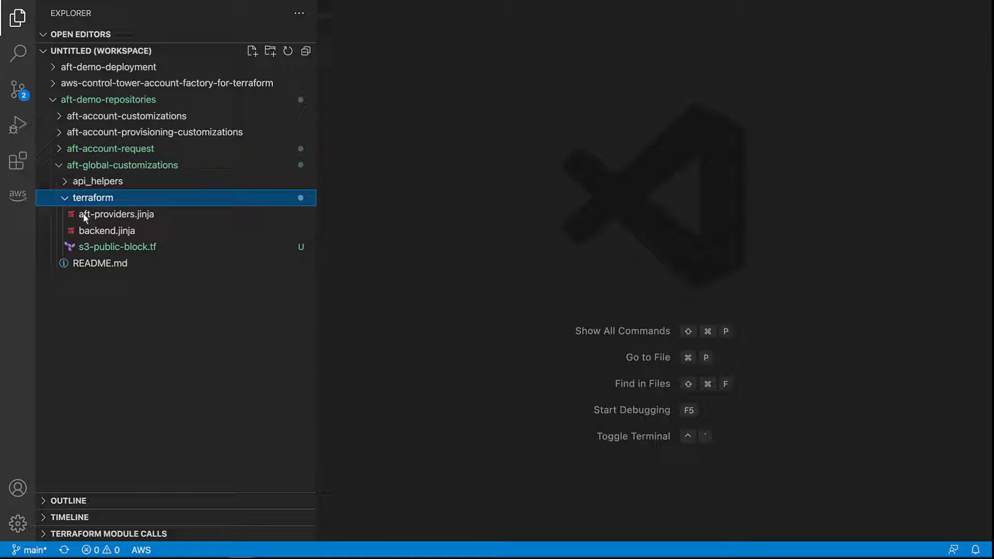
{"action": "mouse_move", "coordinate": [152, 254]}
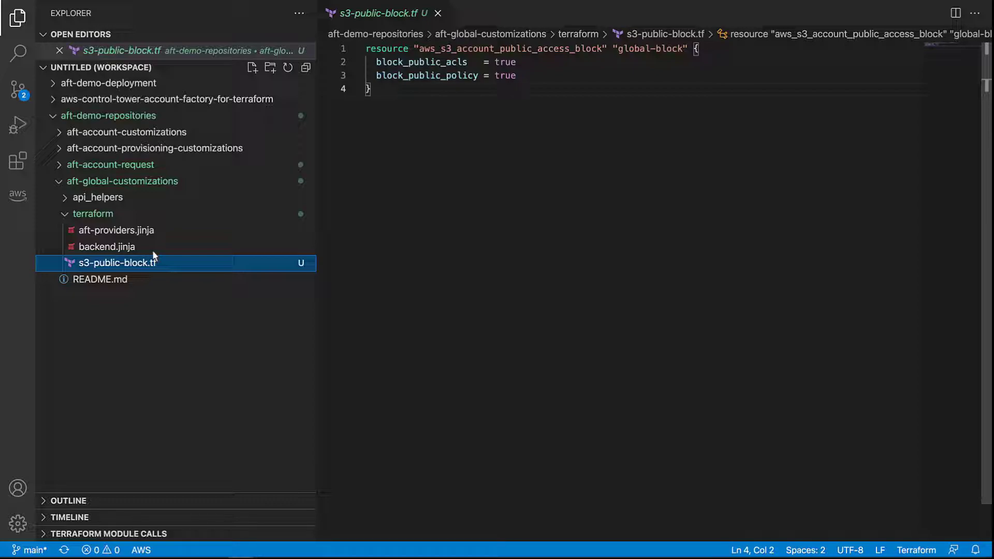
{"action": "mouse_move", "coordinate": [430, 27]}
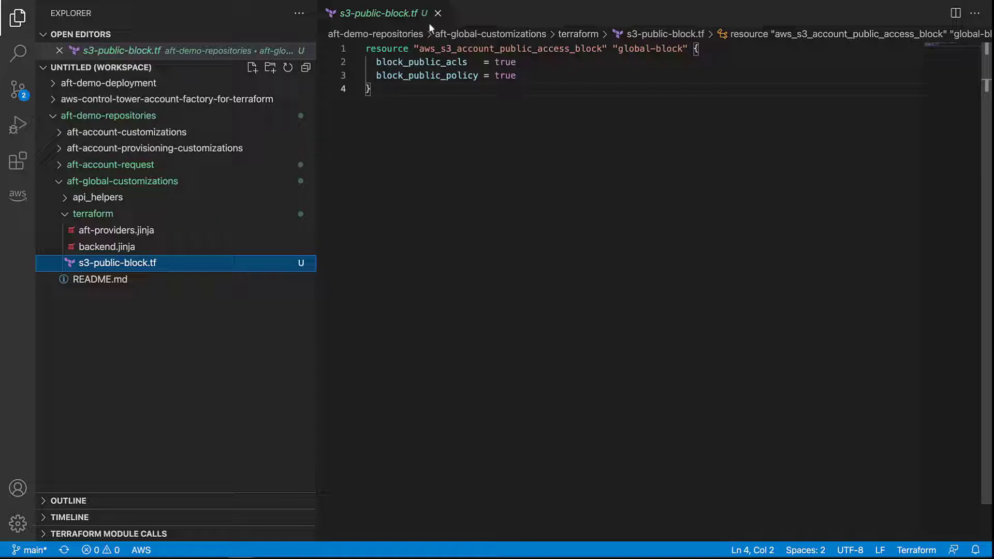
{"action": "left_click", "coordinate": [437, 12]}
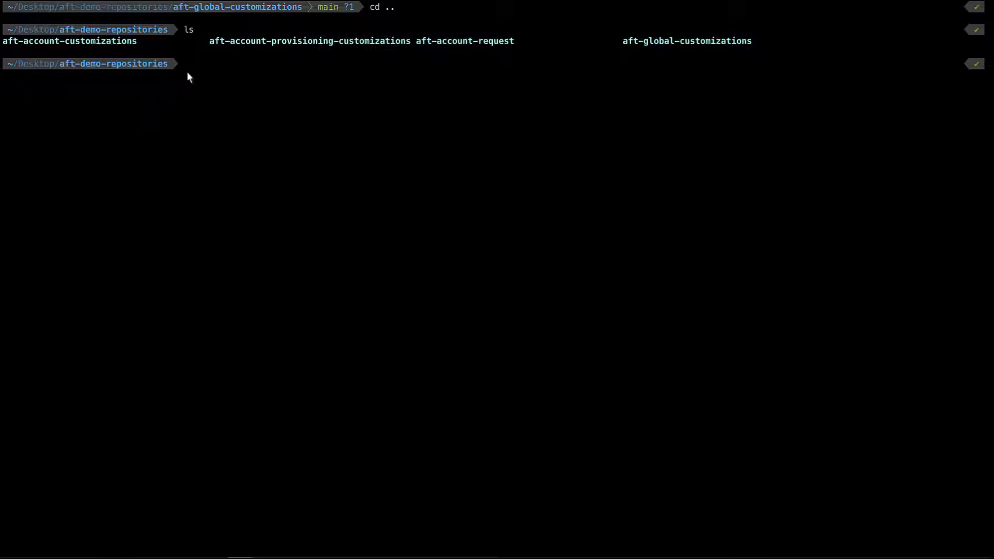
Commit and push s3-public-block.tf in the aft-global-customizations repository.
{"action": "type", "text": "cd aft-global-customizations/"}
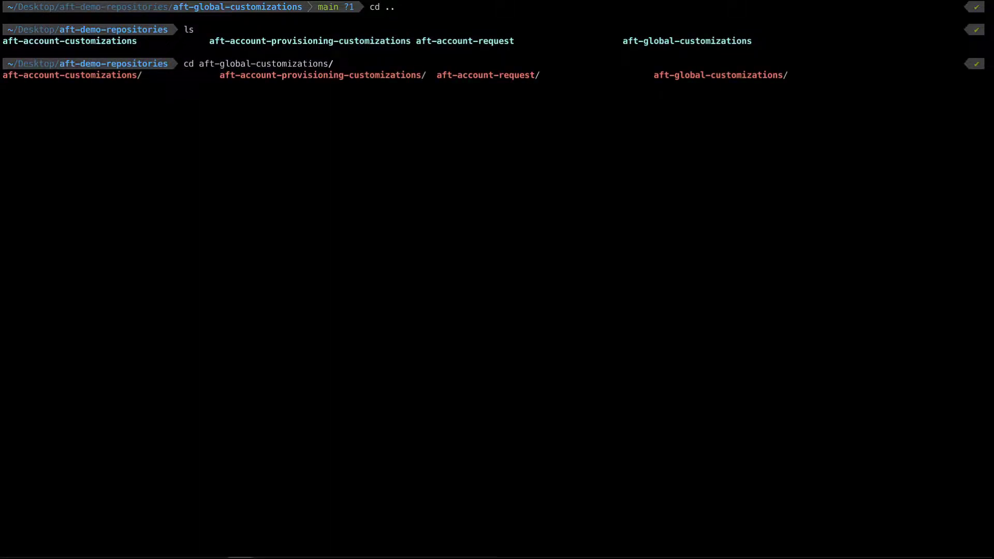
{"action": "type", "text": "g"}
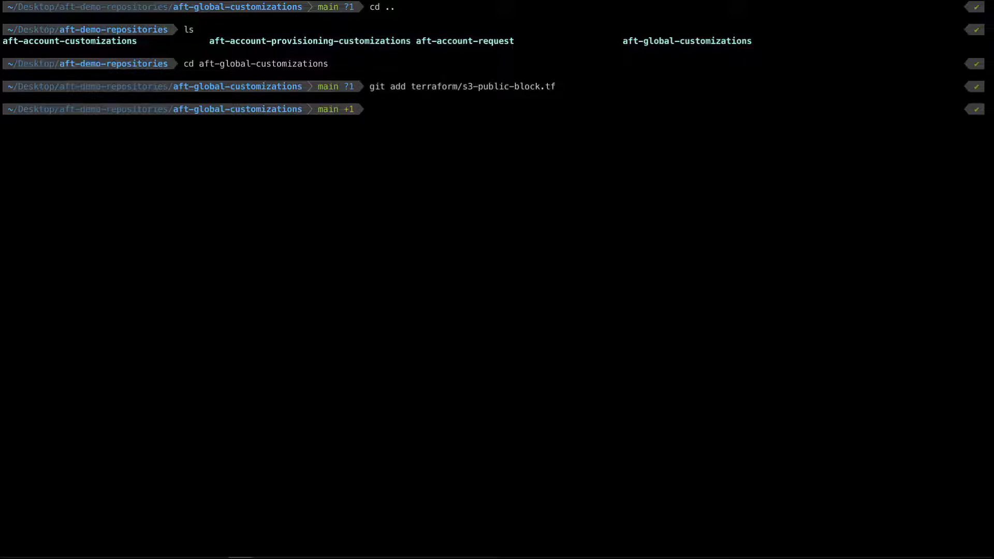
{"action": "key", "text": "Return"}
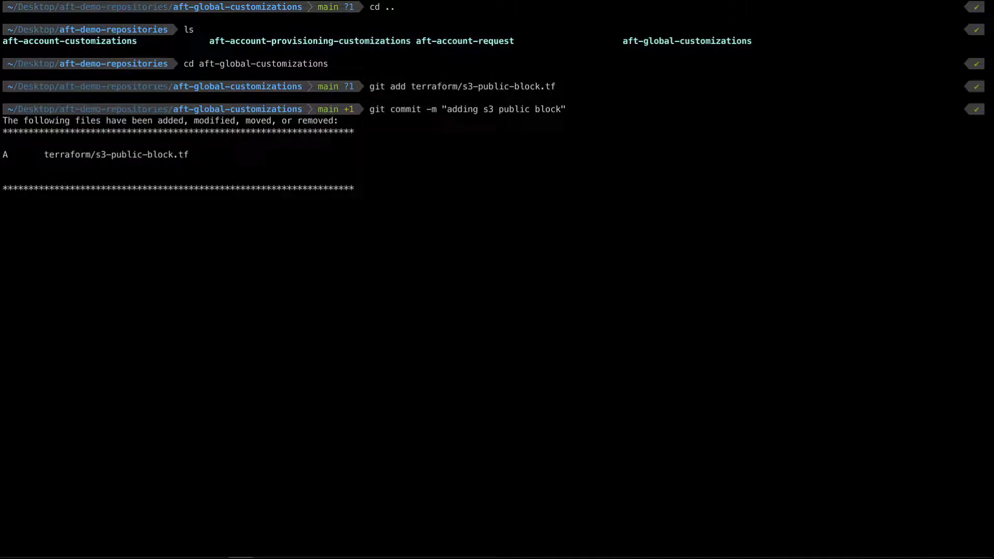
{"action": "key", "text": "Return"}
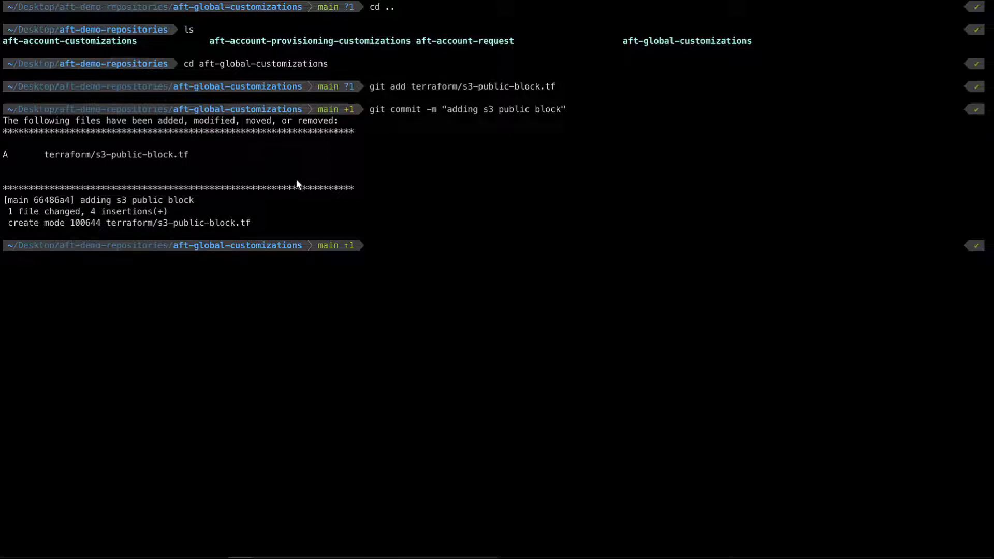
{"action": "type", "text": "git push"}
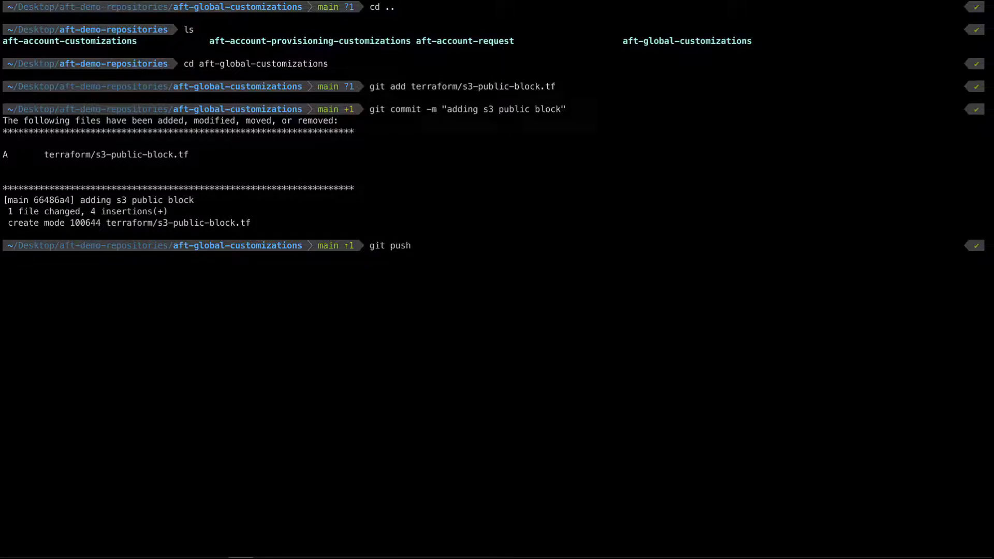
{"action": "key", "text": "Return"}
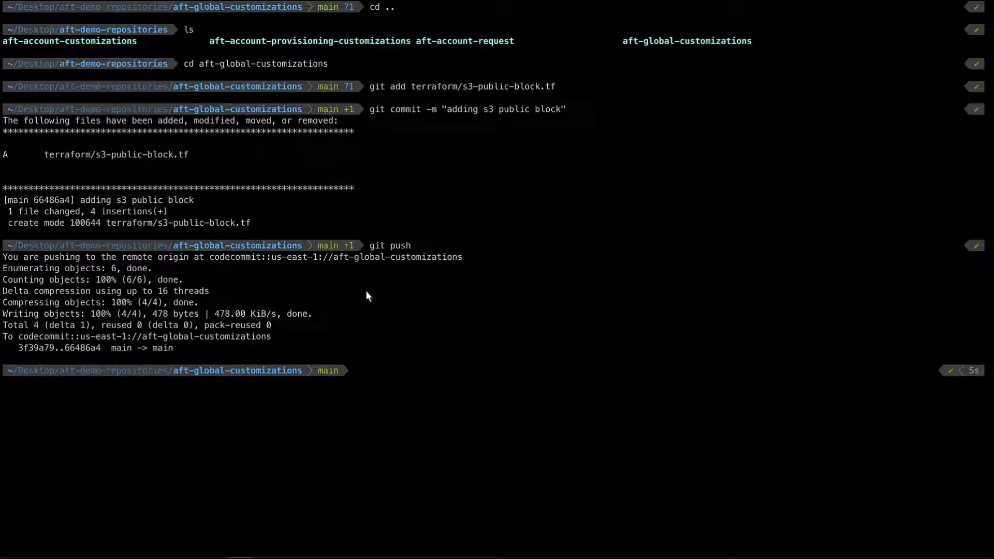
Stage development-accounts.tf in aft-account-request, commit and push it, then move to the AWS console.
{"action": "type", "text": "cd .."}
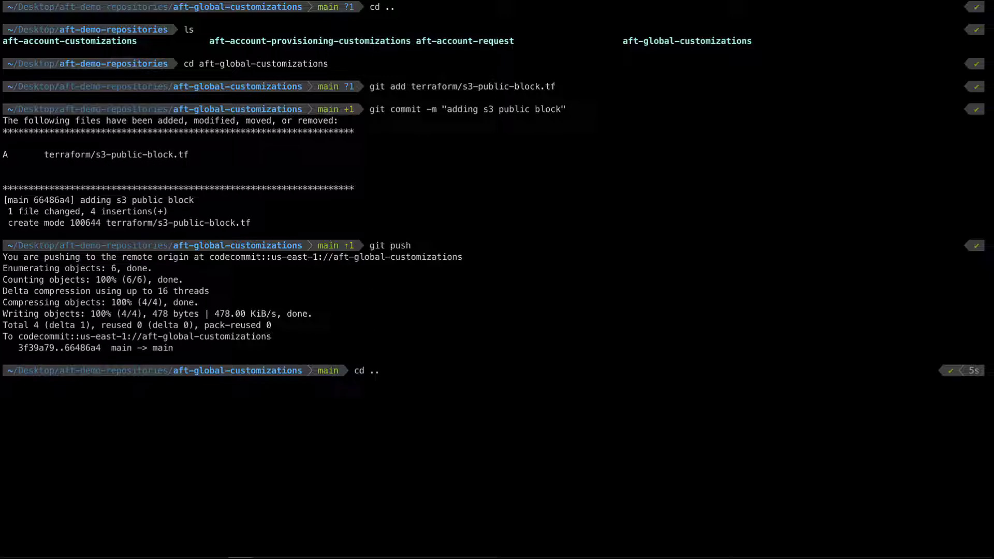
{"action": "type", "text": "cd aft-account-request/"}
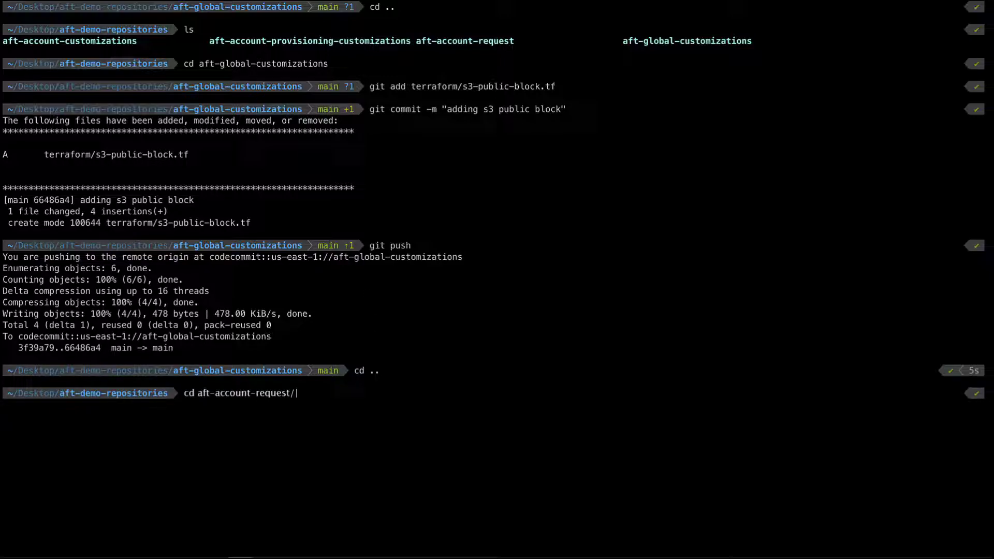
{"action": "key", "text": "Return"}
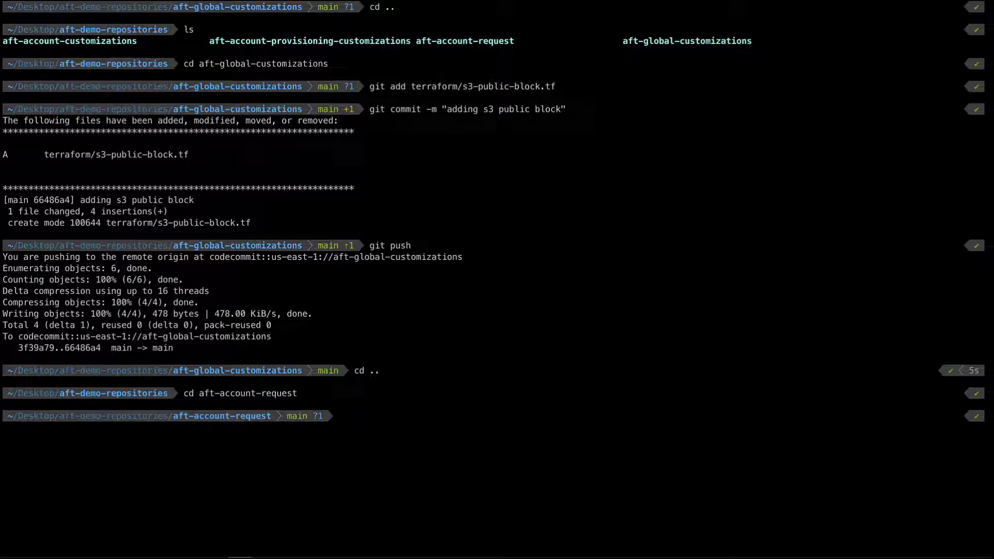
{"action": "type", "text": "git add terraform/development-accounts.tf"}
{"action": "type", "text": "git commit -m \"adding dev accounts\""}
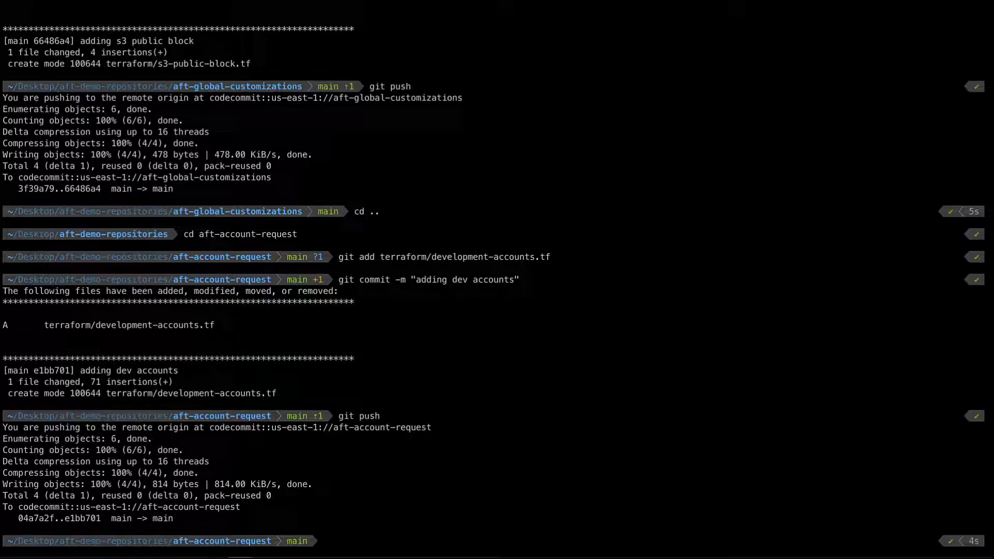
{"action": "left_click", "coordinate": [184, 12]}
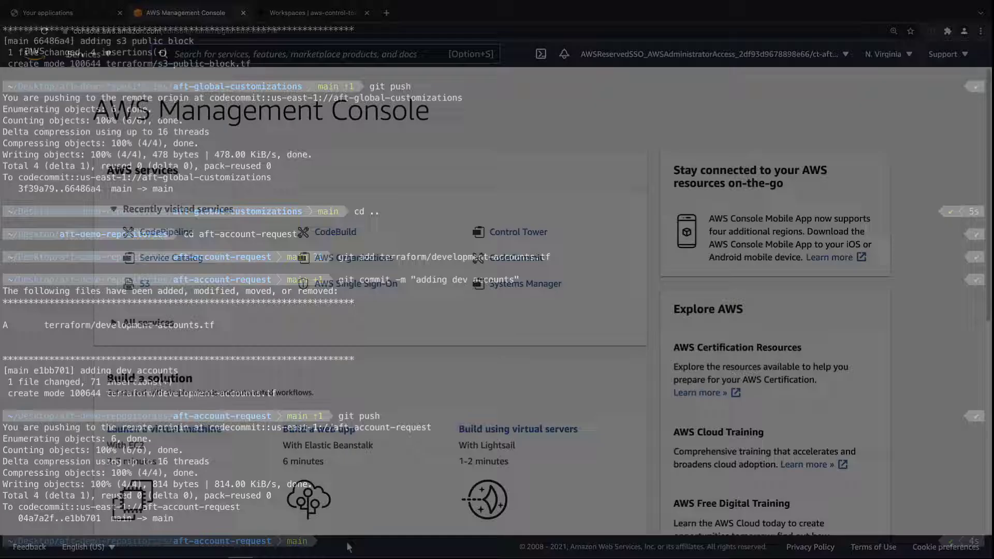
In Service Catalog provisioned products, confirm development-account-01 and copy its AccountId from Events.
{"action": "left_click", "coordinate": [182, 12]}
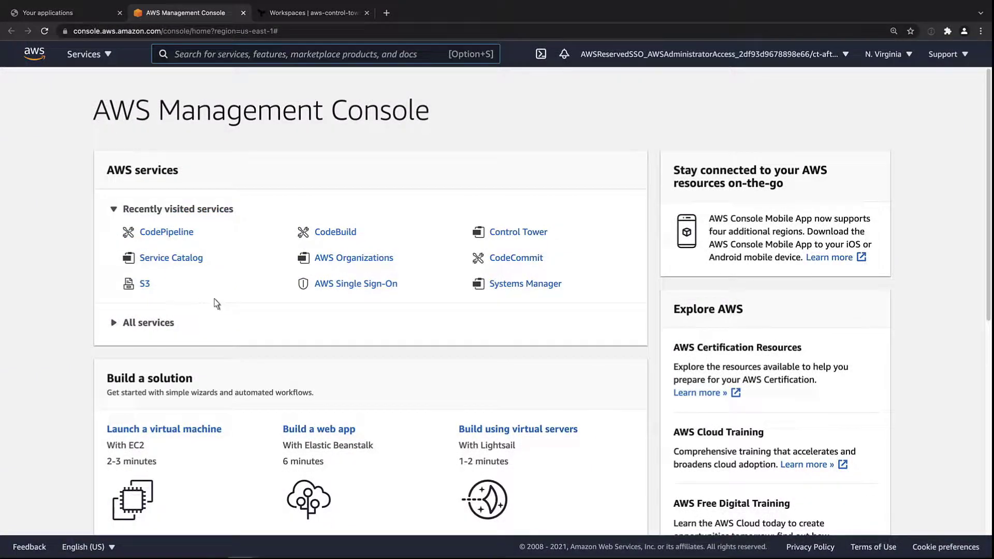
{"action": "left_click", "coordinate": [169, 257]}
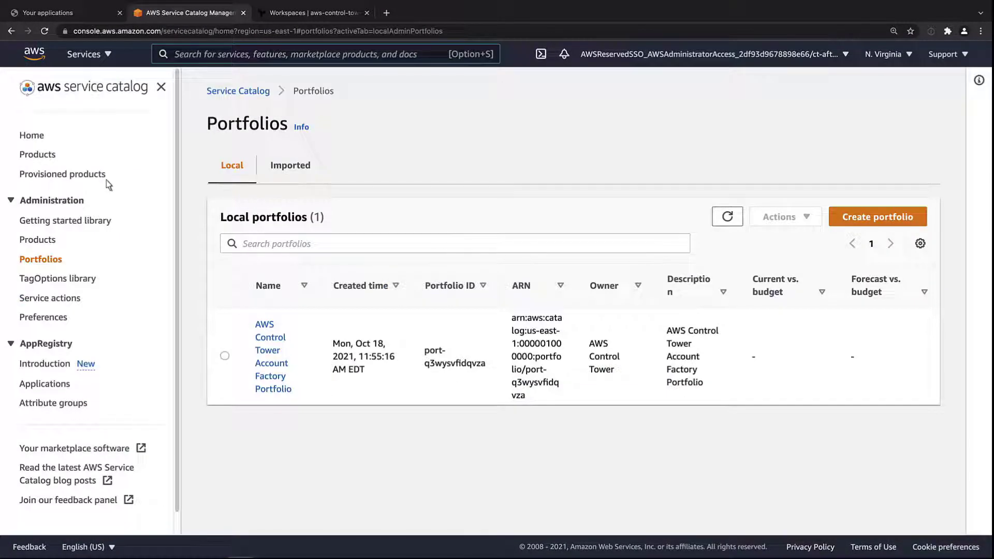
{"action": "left_click", "coordinate": [62, 174]}
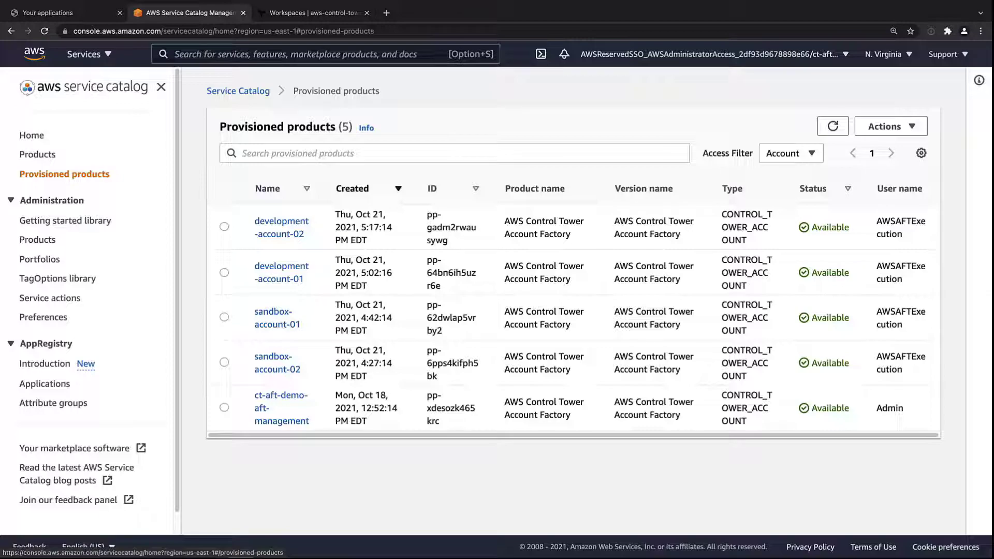
{"action": "left_click", "coordinate": [281, 271]}
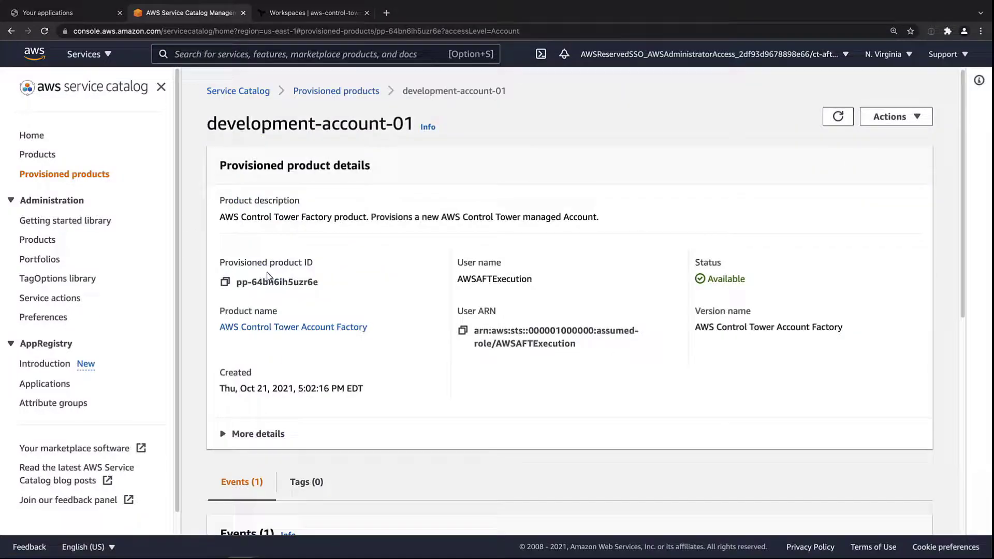
{"action": "scroll", "scroll_direction": "down", "scroll_amount": 3}
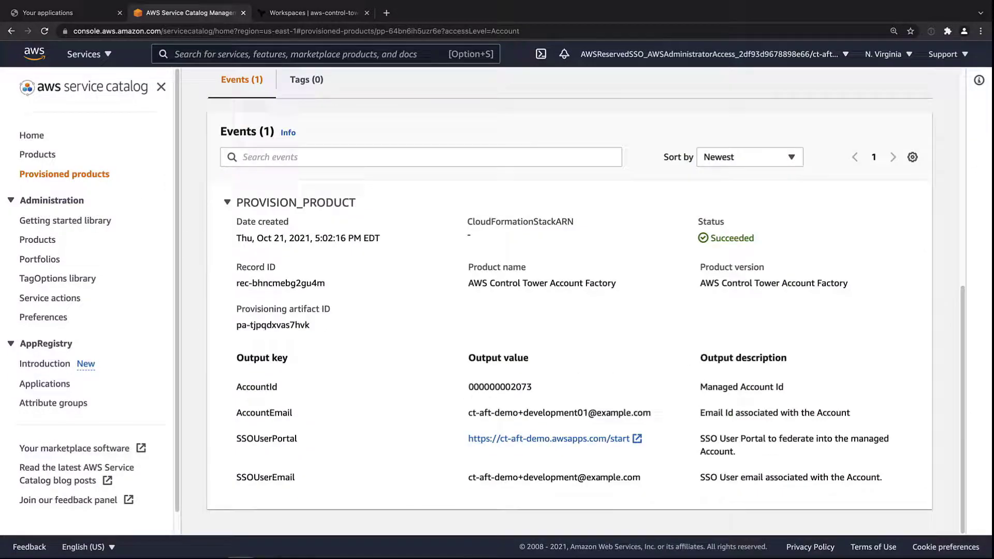
{"action": "double_click", "coordinate": [499, 387]}
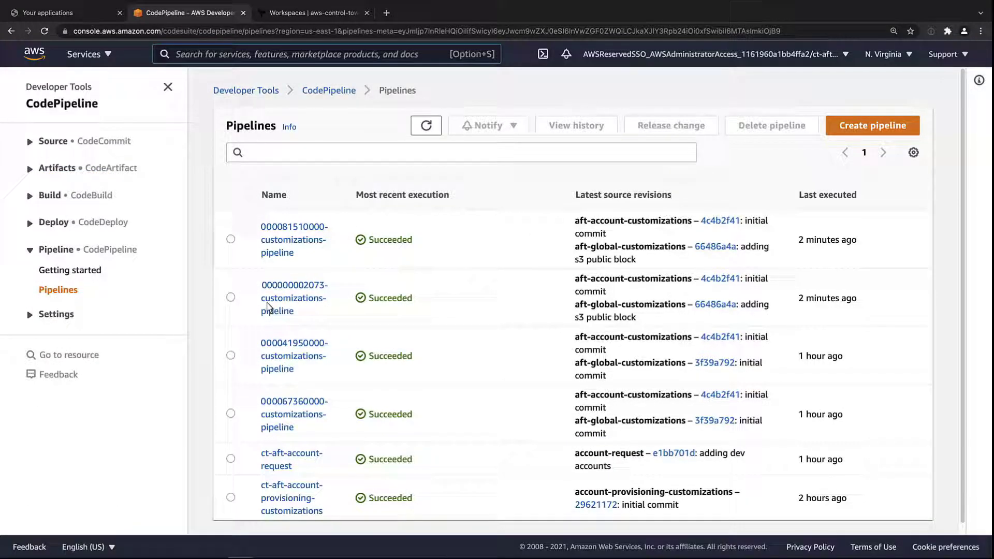
In the account's customizations pipeline, view the succeeded Apply-Terraform build details.
{"action": "left_click", "coordinate": [293, 298]}
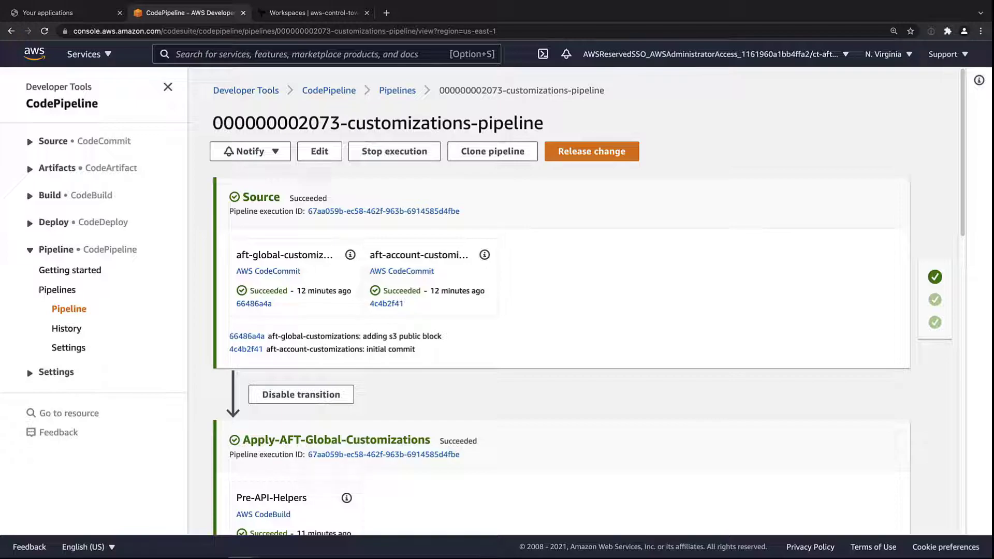
{"action": "mouse_move", "coordinate": [330, 327]}
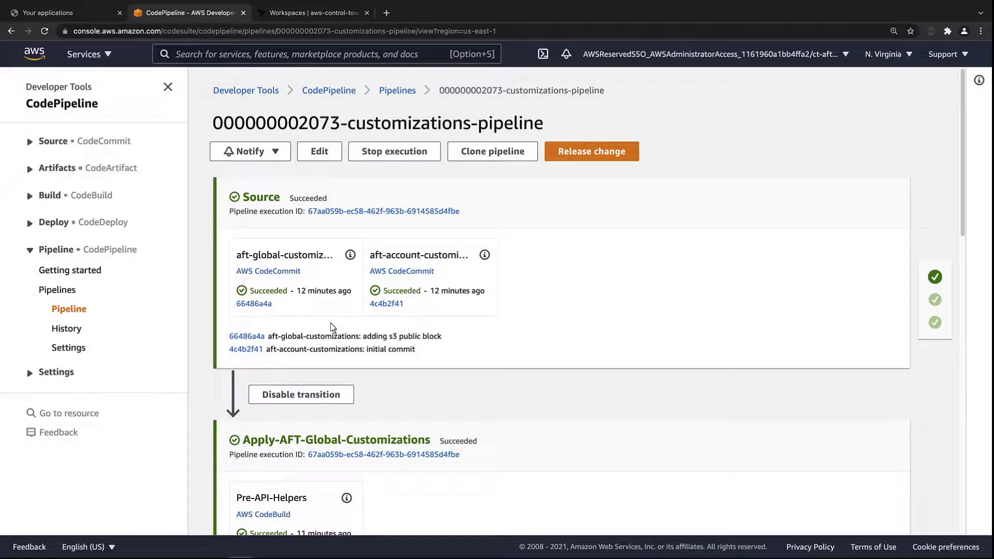
{"action": "scroll", "scroll_direction": "down", "scroll_amount": 3}
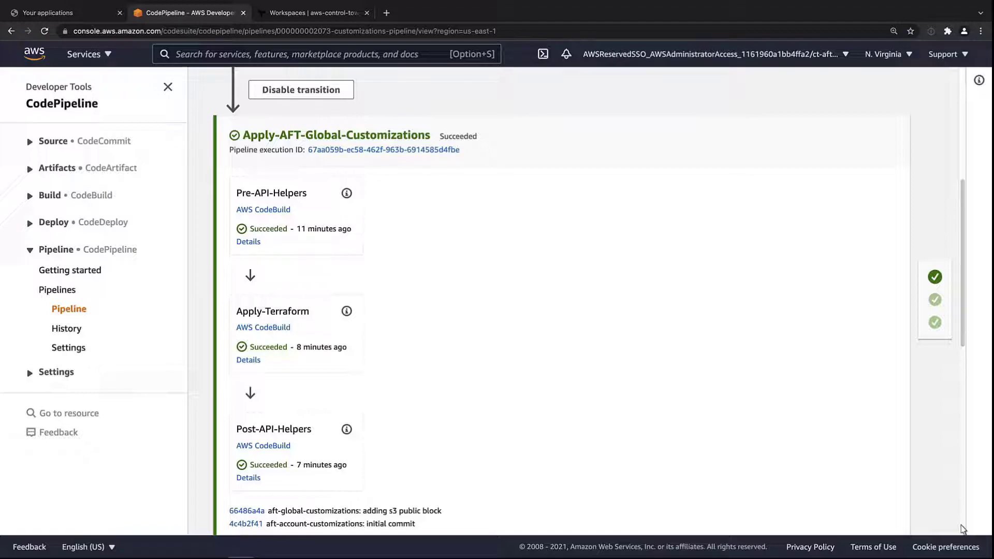
{"action": "mouse_move", "coordinate": [508, 426]}
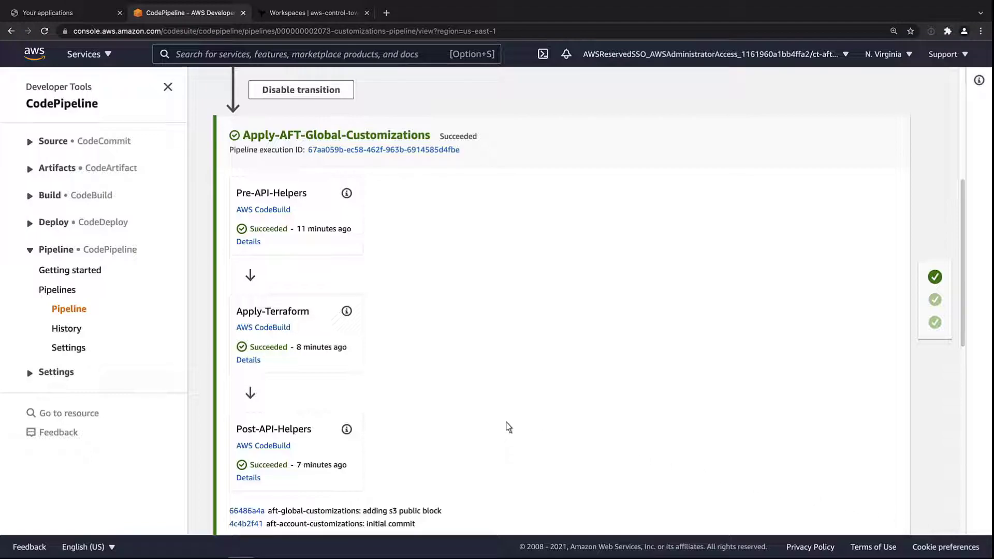
{"action": "left_click", "coordinate": [248, 359]}
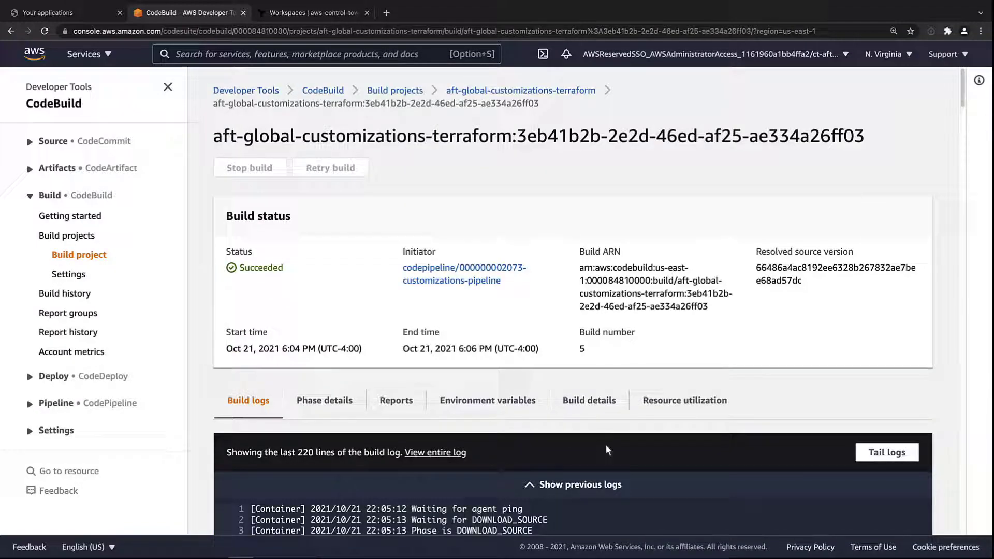
Read the build log's s3-public-block.tf and workspace creation lines, then go to Terraform Cloud.
{"action": "scroll", "scroll_direction": "down", "scroll_amount": 3}
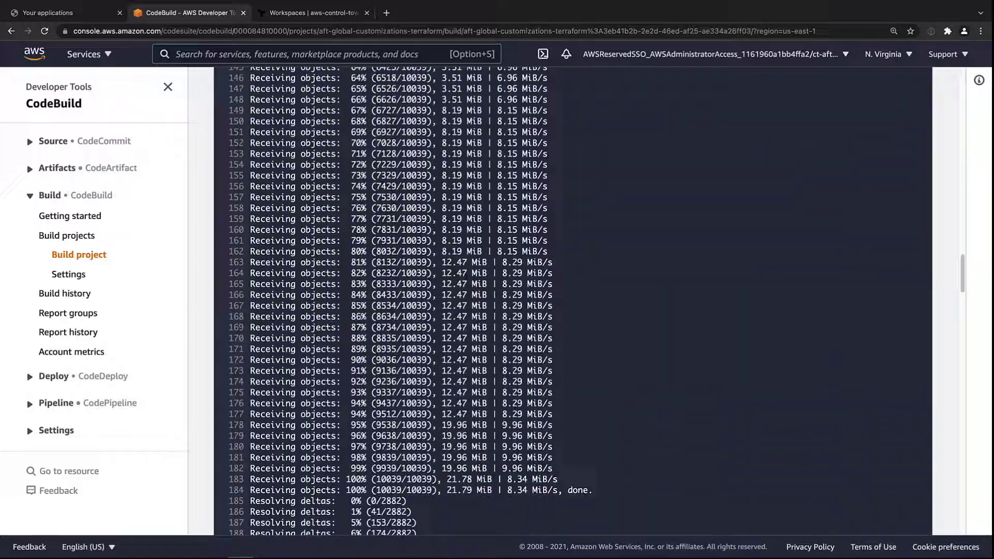
{"action": "scroll", "scroll_direction": "down", "scroll_amount": 3}
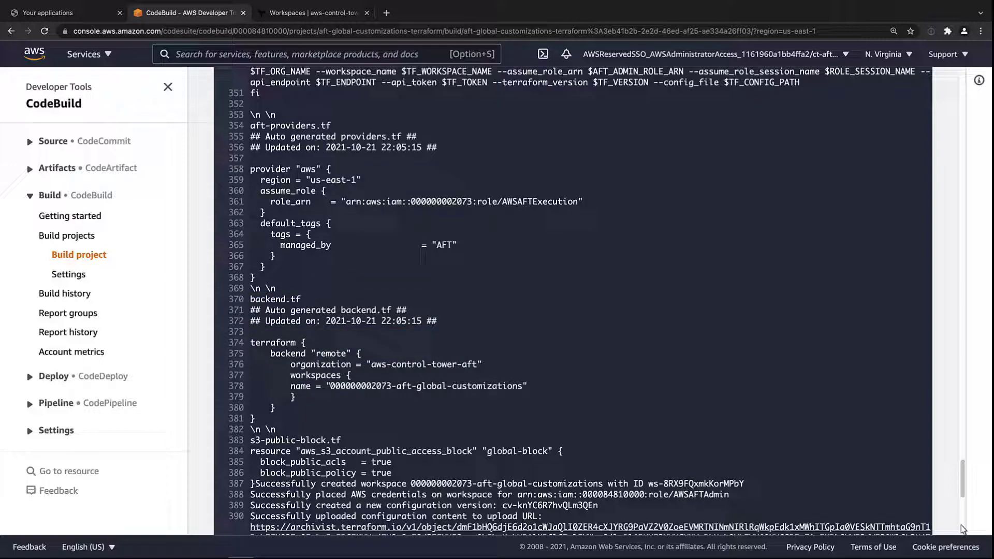
{"action": "scroll", "scroll_direction": "down", "scroll_amount": 3}
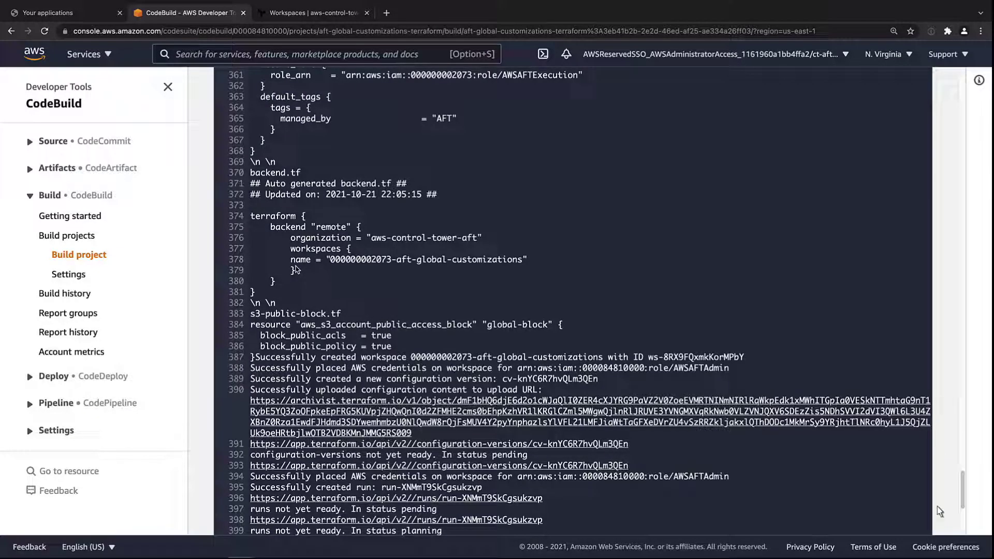
{"action": "left_click", "coordinate": [311, 12]}
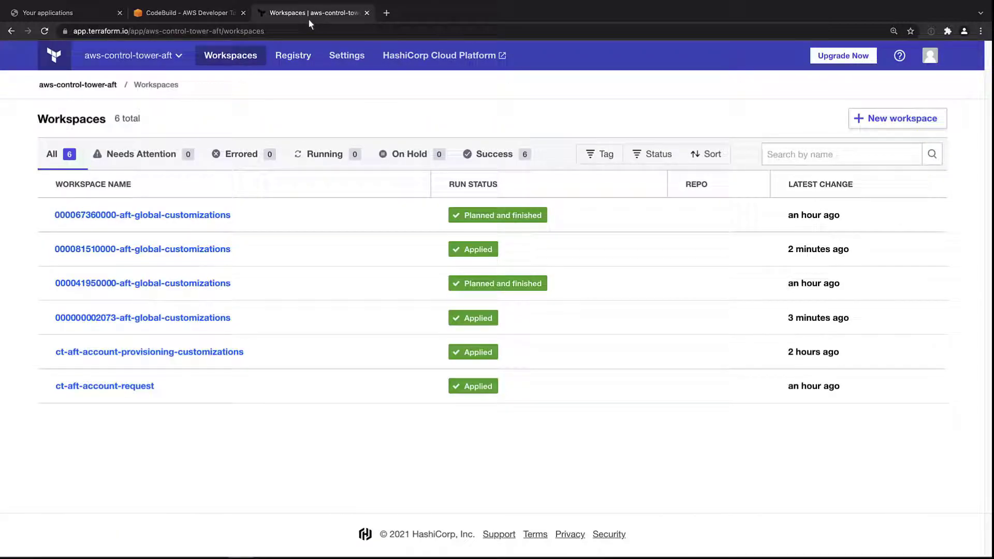
{"action": "mouse_move", "coordinate": [112, 326]}
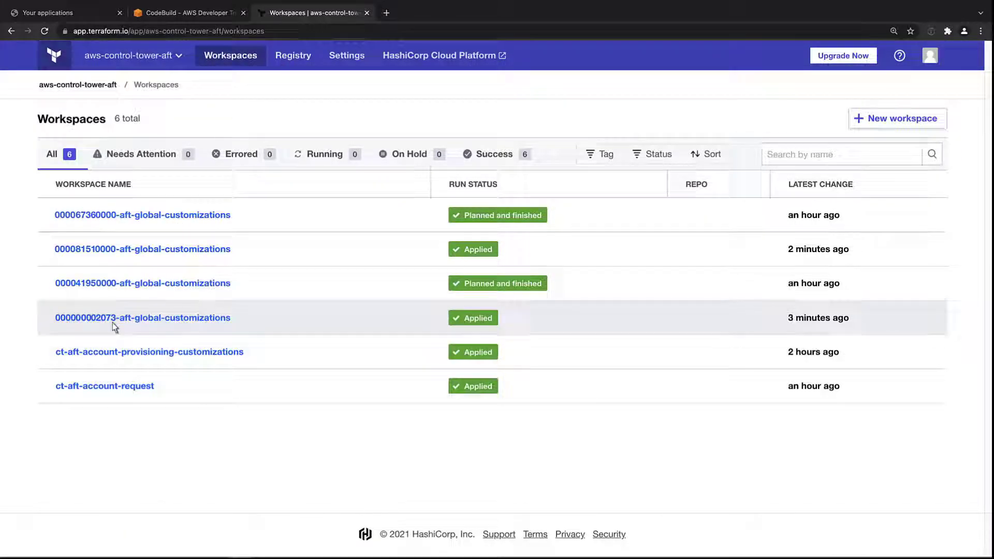
{"action": "left_click", "coordinate": [141, 317]}
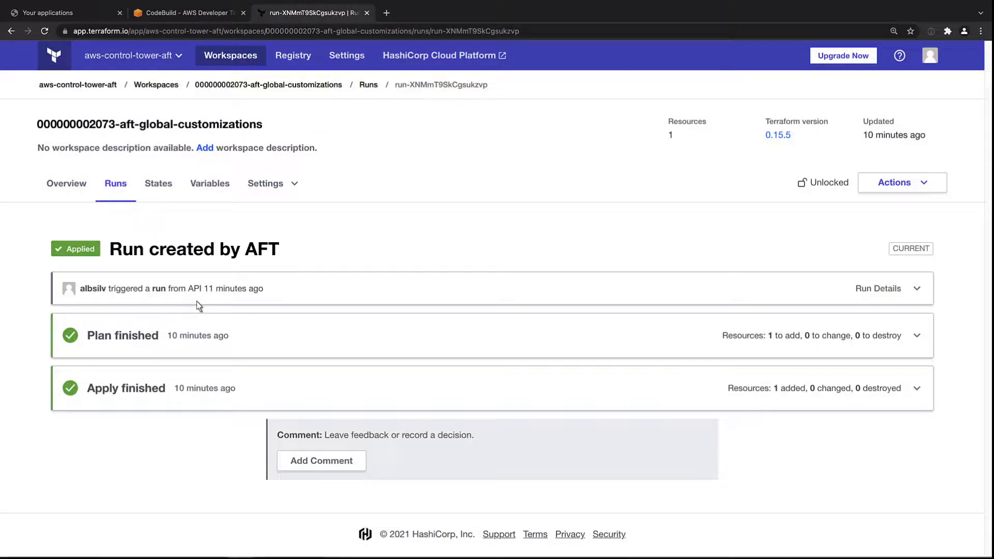
{"action": "mouse_move", "coordinate": [232, 343]}
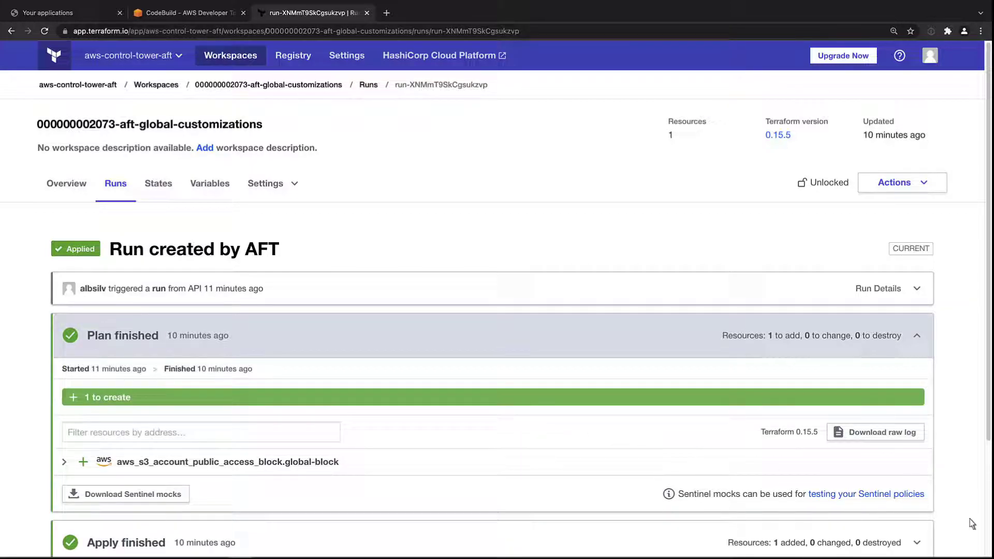
{"action": "scroll", "scroll_direction": "down", "scroll_amount": 3}
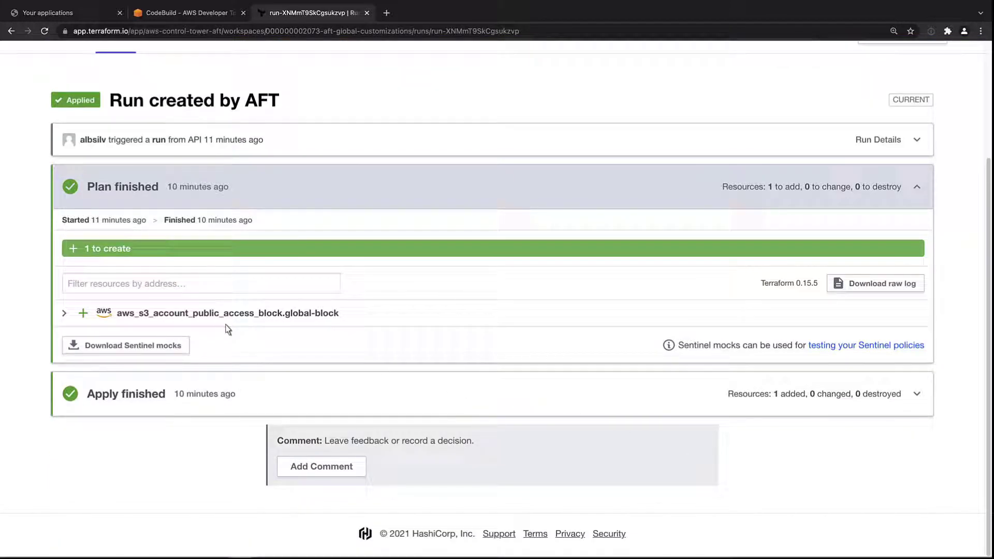
{"action": "left_click", "coordinate": [64, 313]}
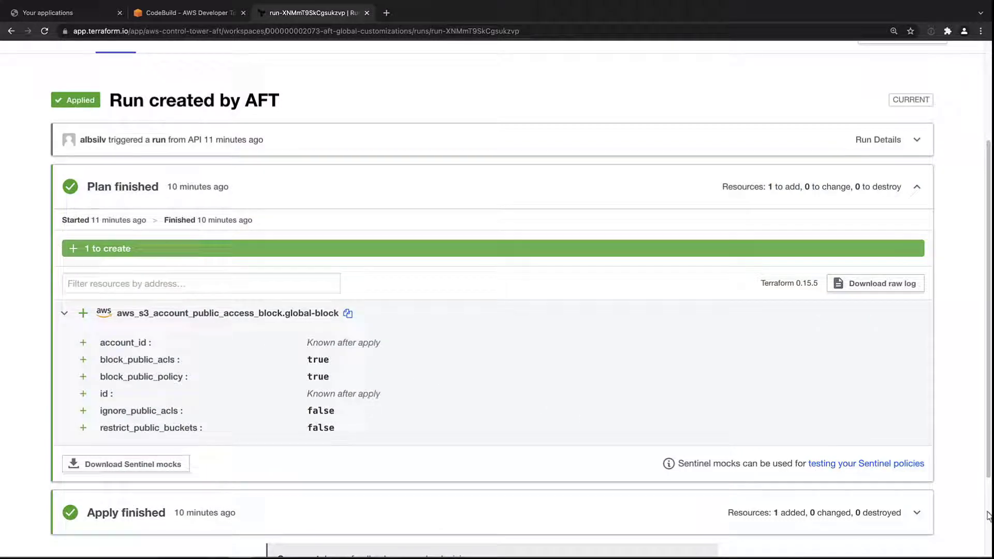
{"action": "scroll", "scroll_direction": "down", "scroll_amount": 3}
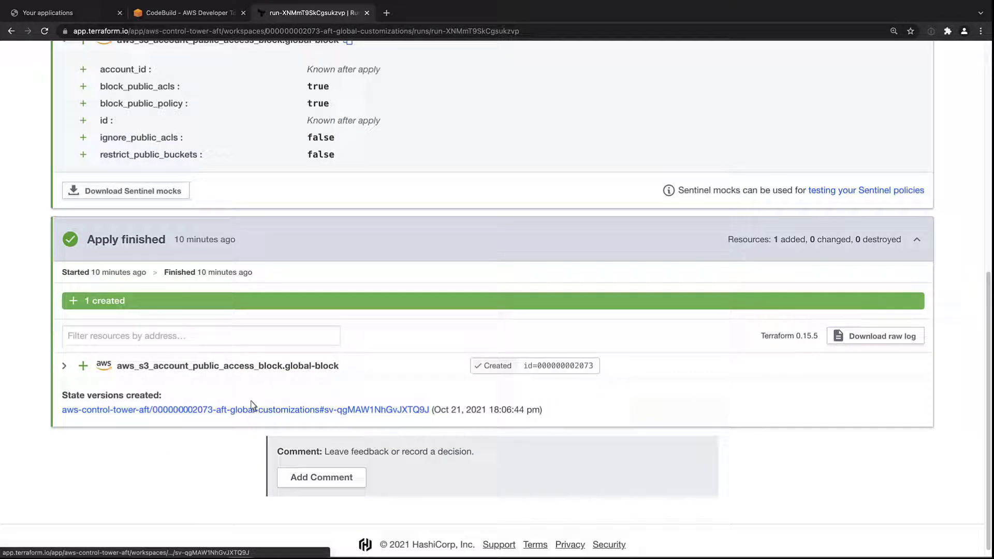
{"action": "left_click", "coordinate": [64, 365]}
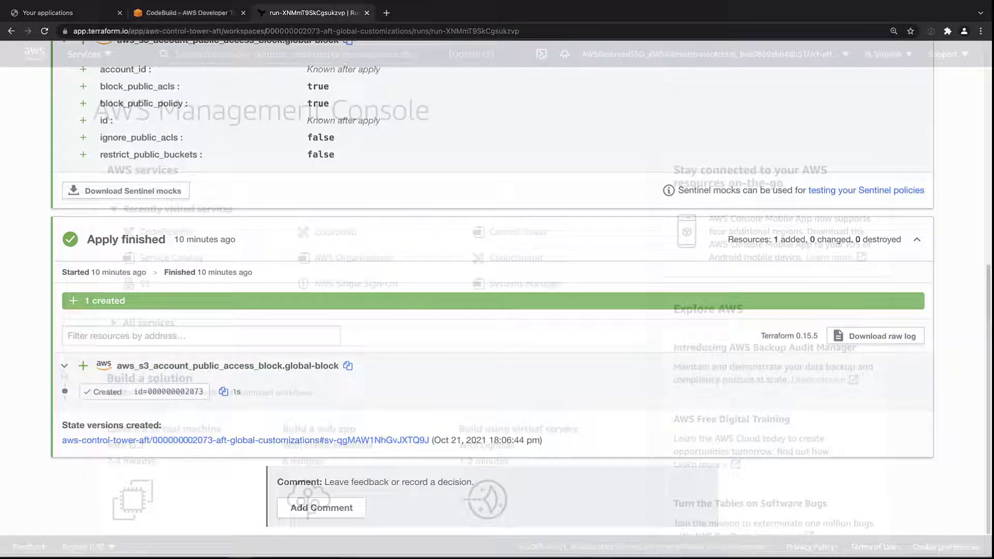
{"action": "left_click", "coordinate": [183, 13]}
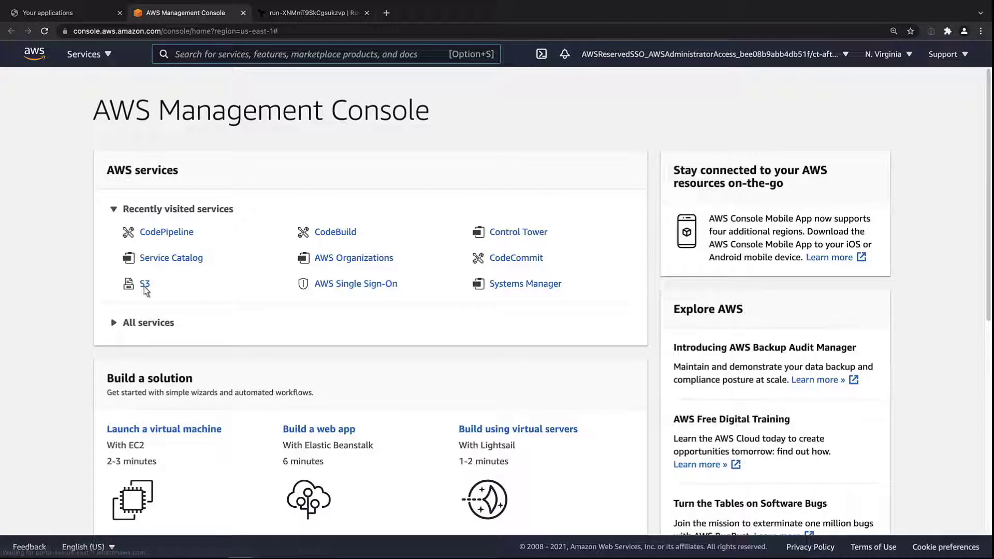
View the S3 account-level Block Public Access settings, all showing Off.
{"action": "left_click", "coordinate": [144, 283]}
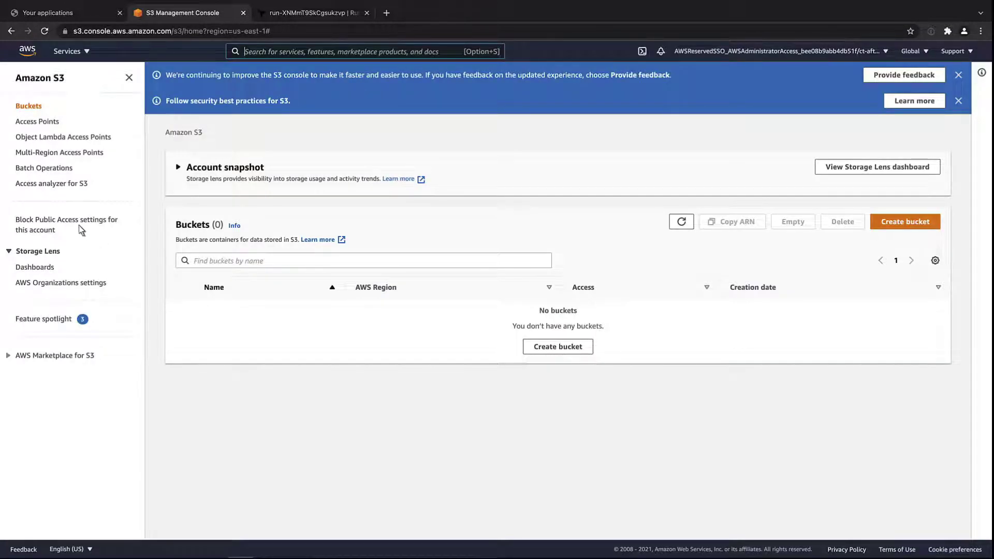
{"action": "left_click", "coordinate": [66, 224]}
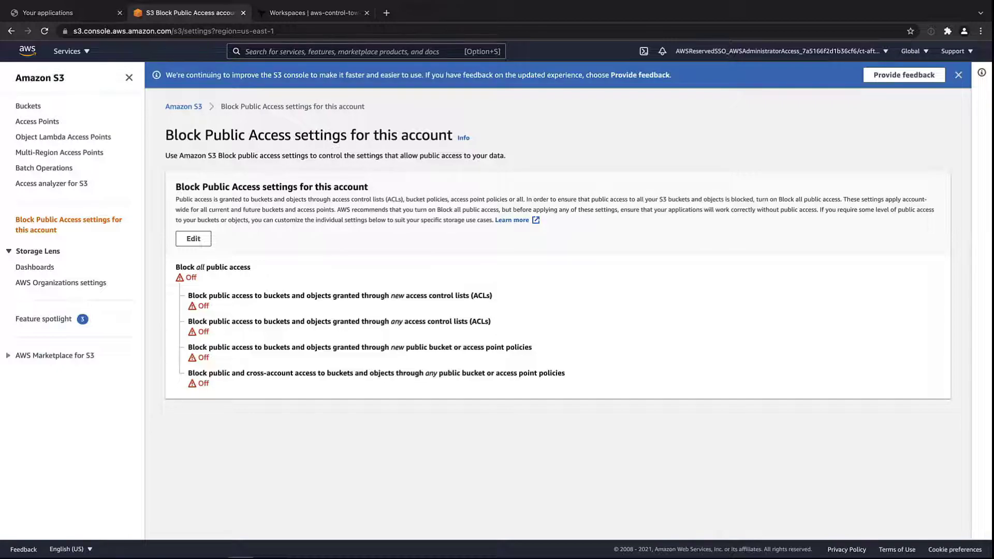
Start a new execution of the aft-invoke-customizations state machine in Step Functions.
{"action": "left_click", "coordinate": [27, 52]}
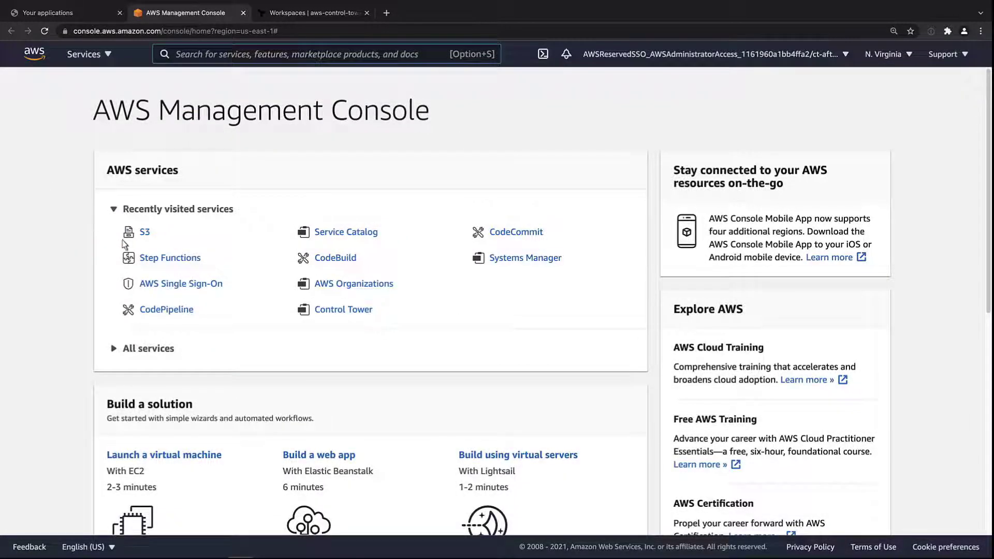
{"action": "left_click", "coordinate": [170, 257]}
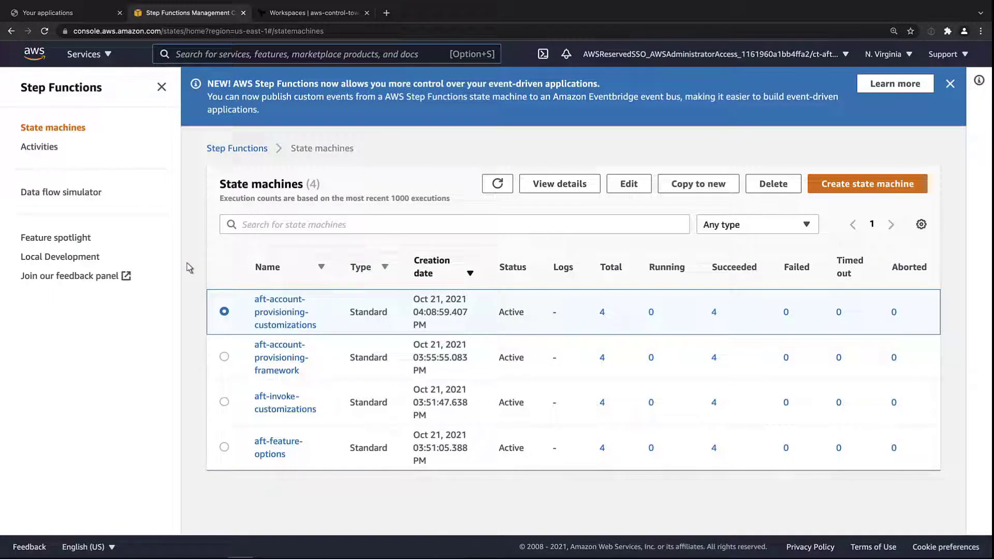
{"action": "mouse_move", "coordinate": [233, 353]}
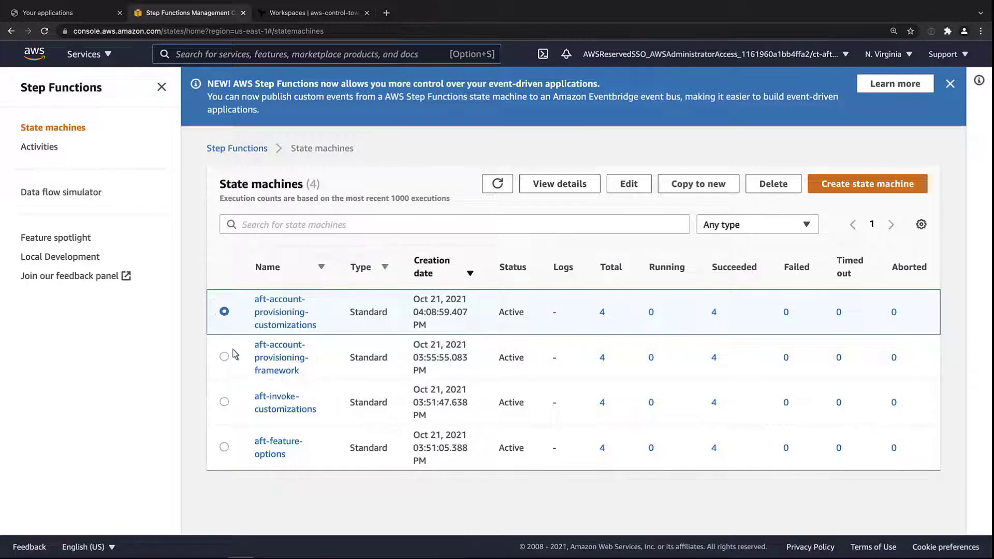
{"action": "left_click", "coordinate": [285, 402]}
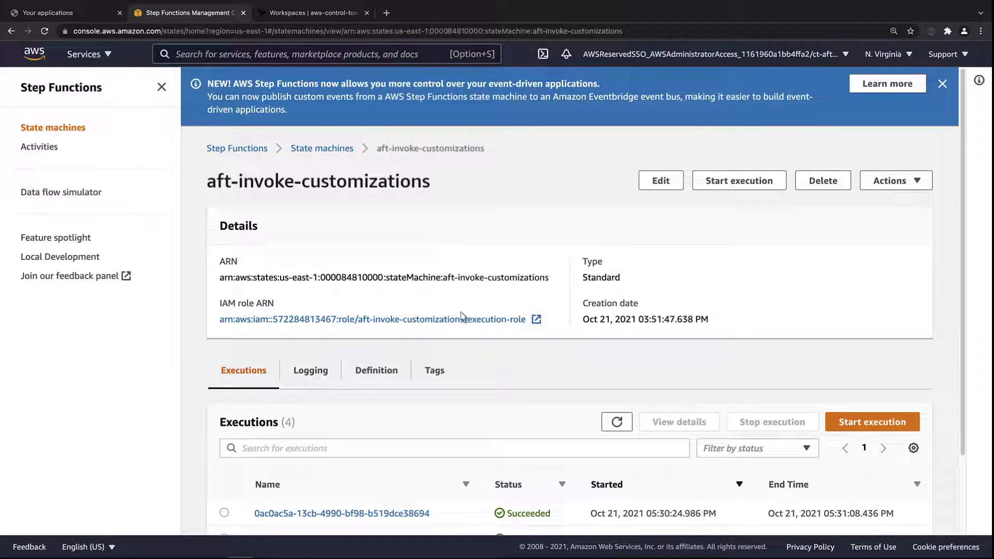
{"action": "left_click", "coordinate": [739, 180]}
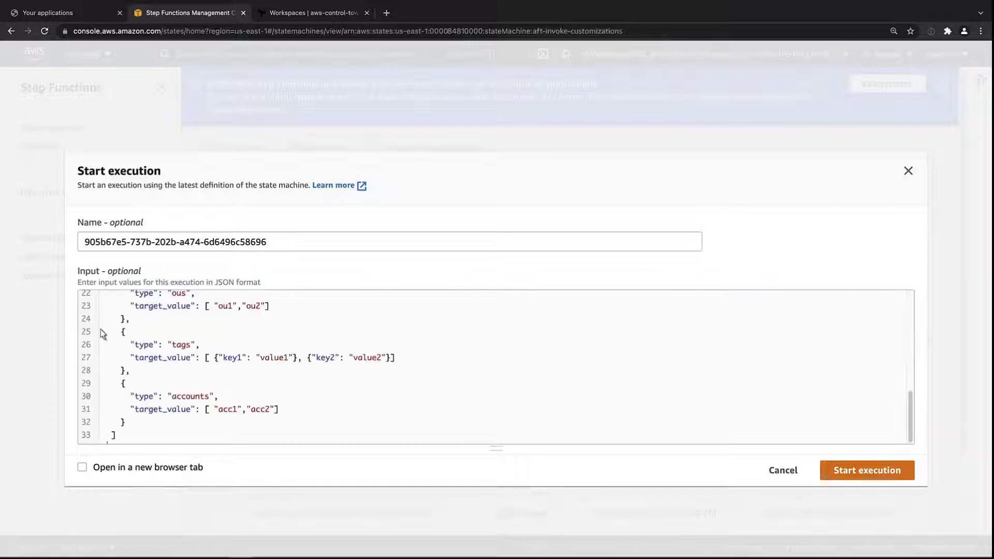
{"action": "scroll", "scroll_direction": "up", "scroll_amount": 3}
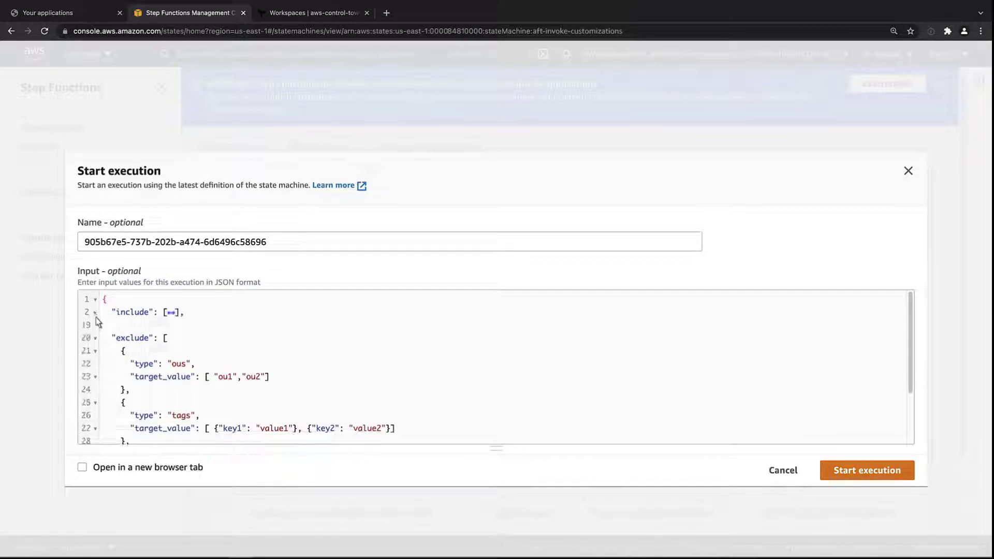
{"action": "left_click", "coordinate": [94, 338]}
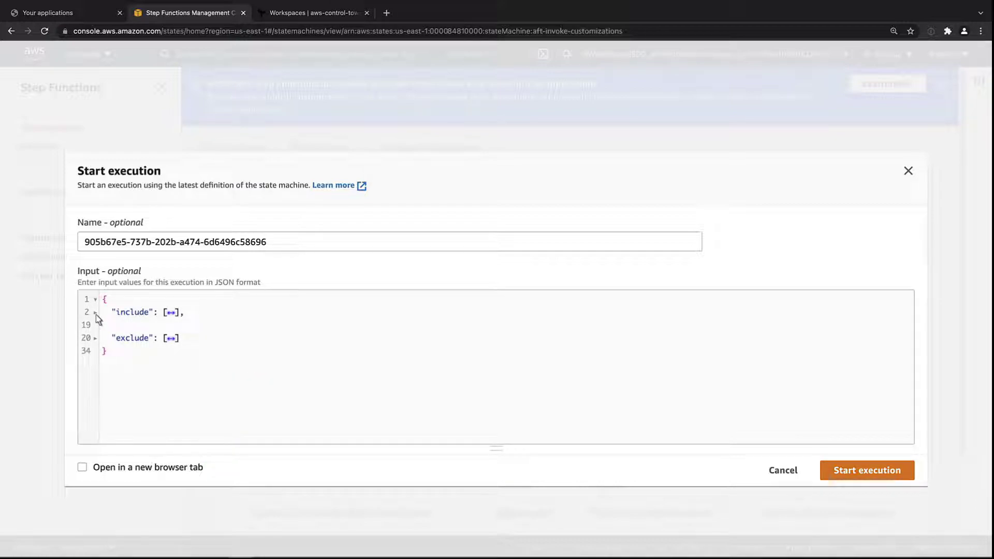
{"action": "left_click", "coordinate": [95, 312]}
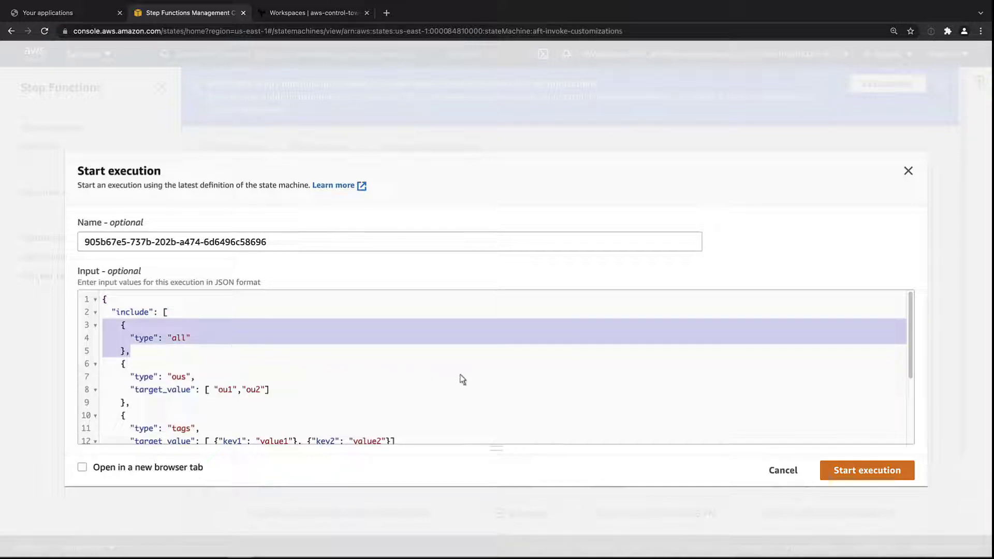
{"action": "scroll", "scroll_direction": "down", "scroll_amount": 3}
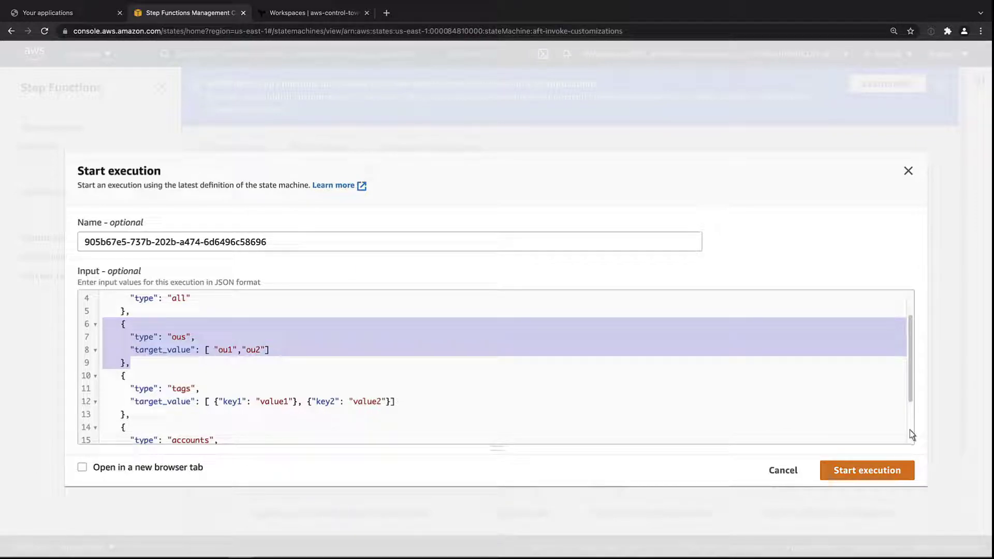
{"action": "scroll", "scroll_direction": "down", "scroll_amount": 3}
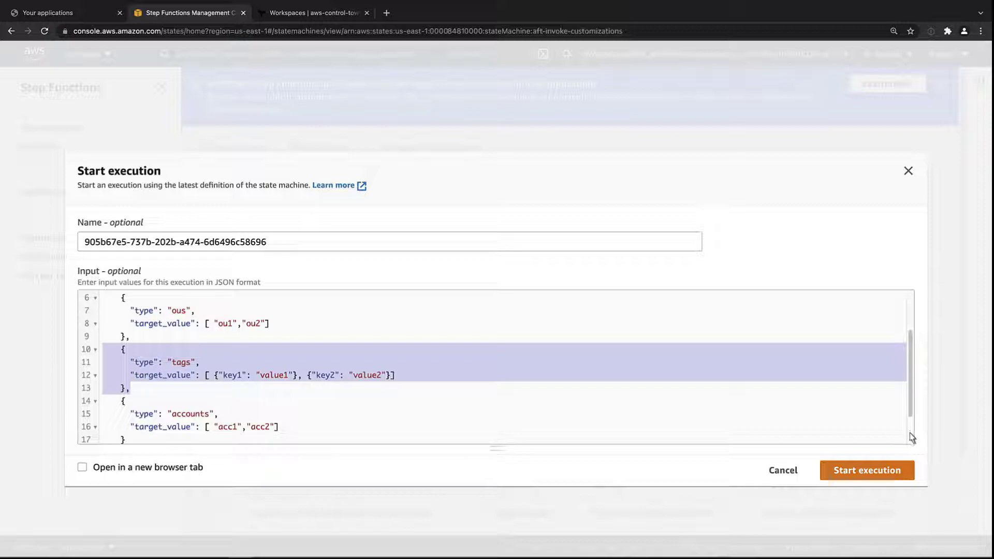
{"action": "scroll", "scroll_direction": "down", "scroll_amount": 3}
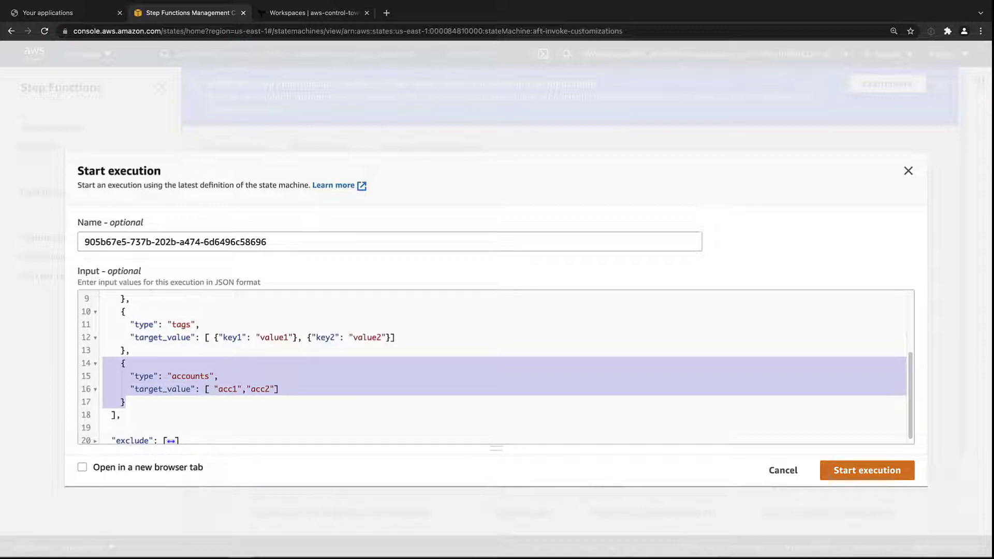
{"action": "scroll", "scroll_direction": "up", "scroll_amount": 3}
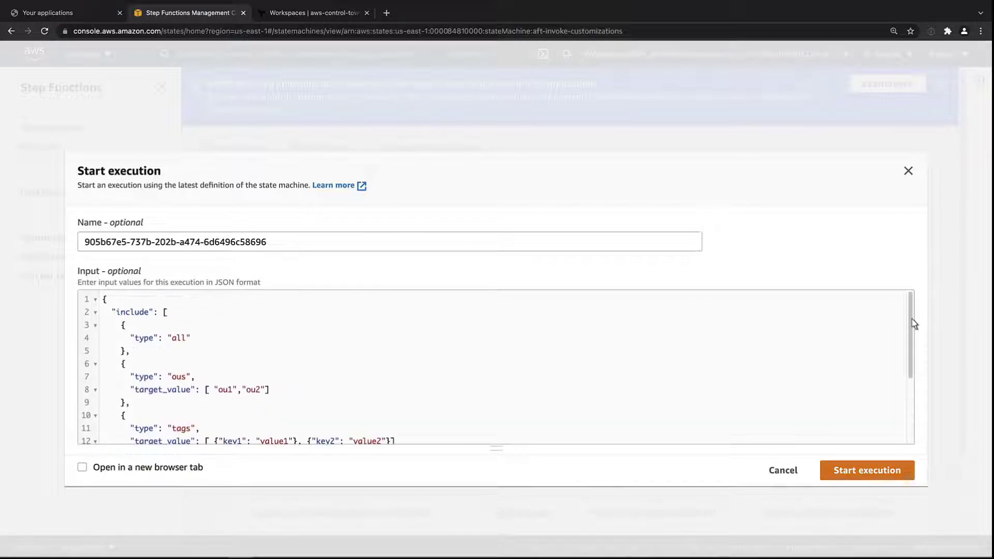
{"action": "left_click", "coordinate": [95, 312]}
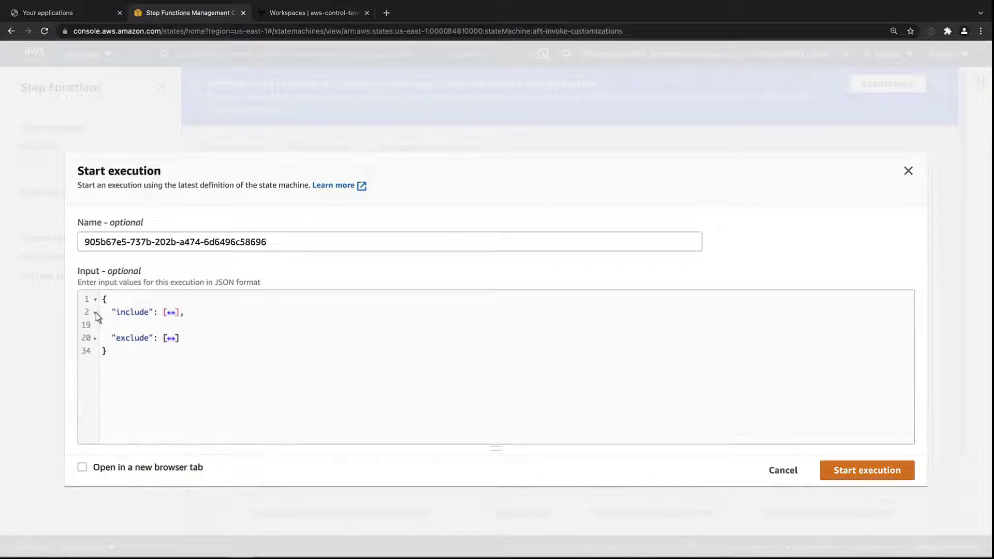
{"action": "left_click", "coordinate": [95, 338]}
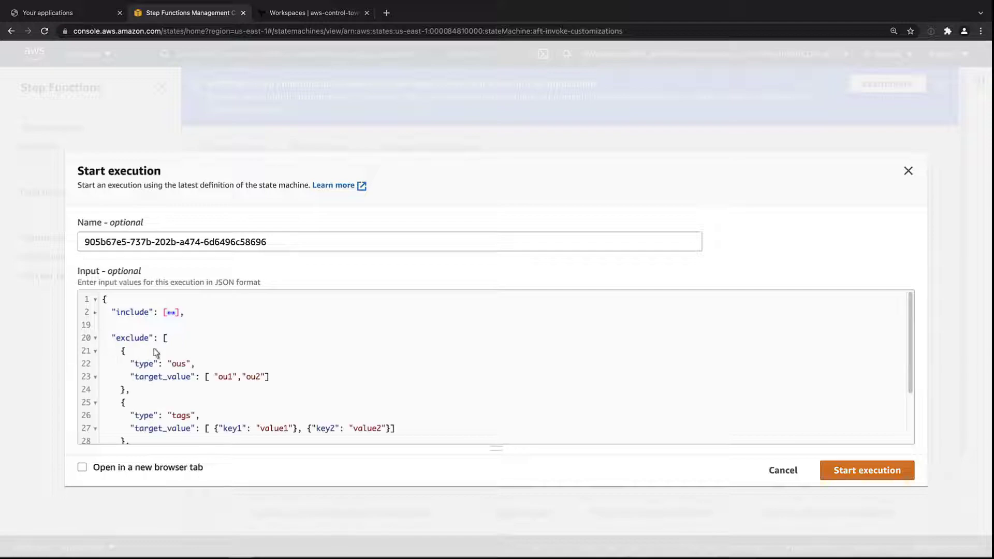
{"action": "scroll", "scroll_direction": "down", "scroll_amount": 3}
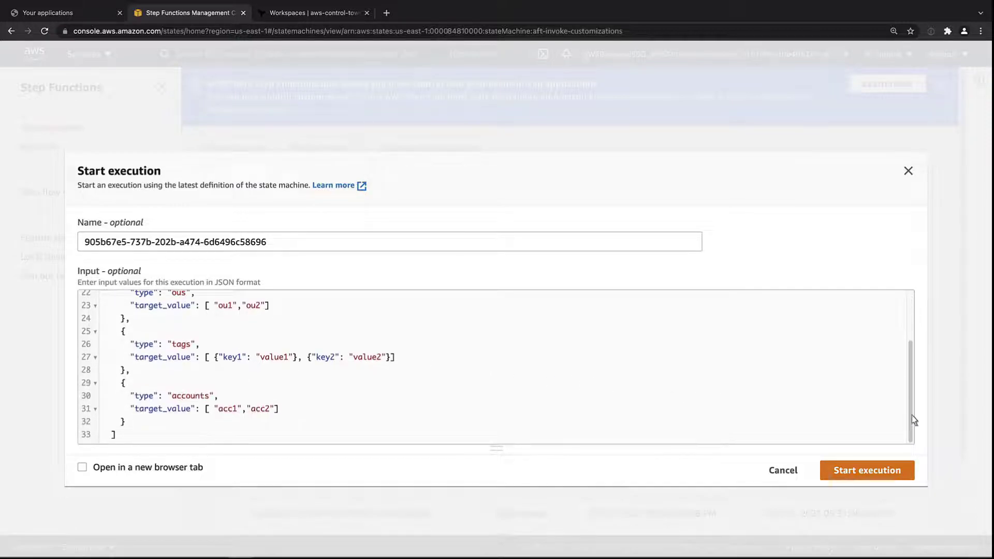
{"action": "scroll", "scroll_direction": "up", "scroll_amount": 3}
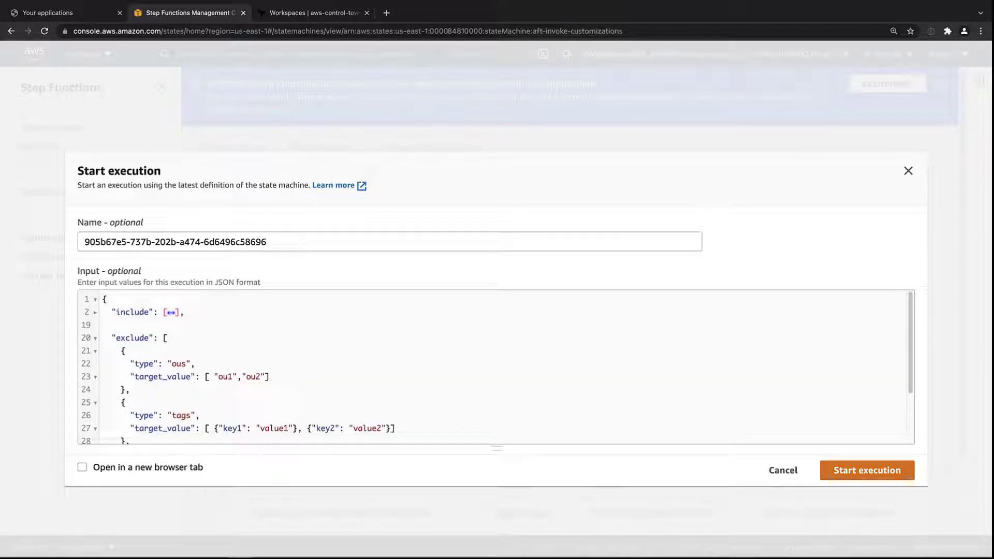
{"action": "mouse_move", "coordinate": [228, 318]}
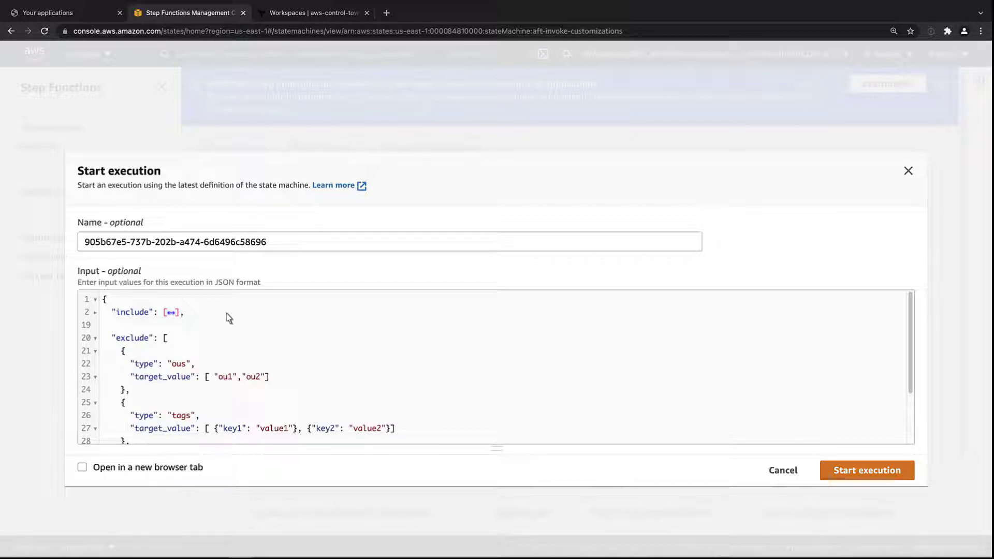
{"action": "left_click", "coordinate": [77, 312]}
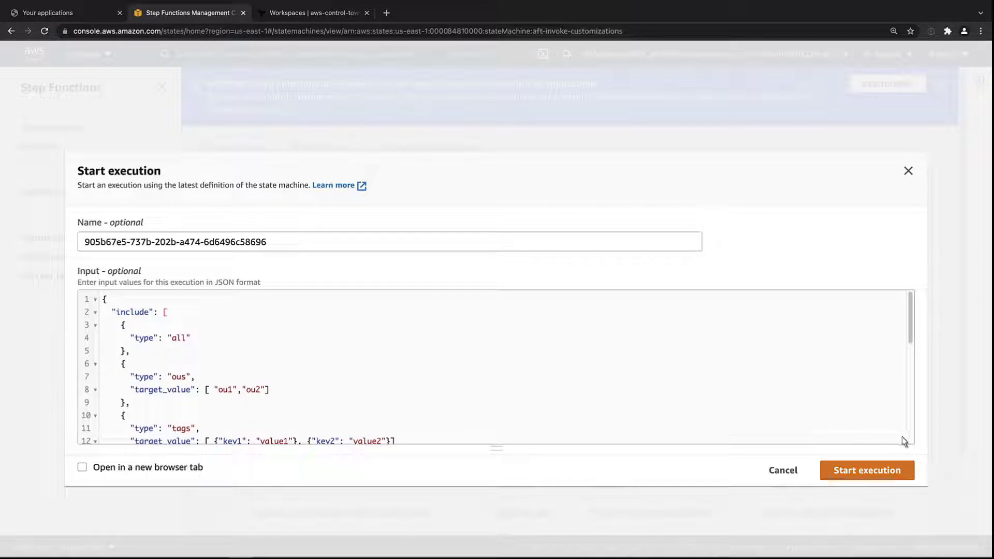
{"action": "scroll", "scroll_direction": "down", "scroll_amount": 3}
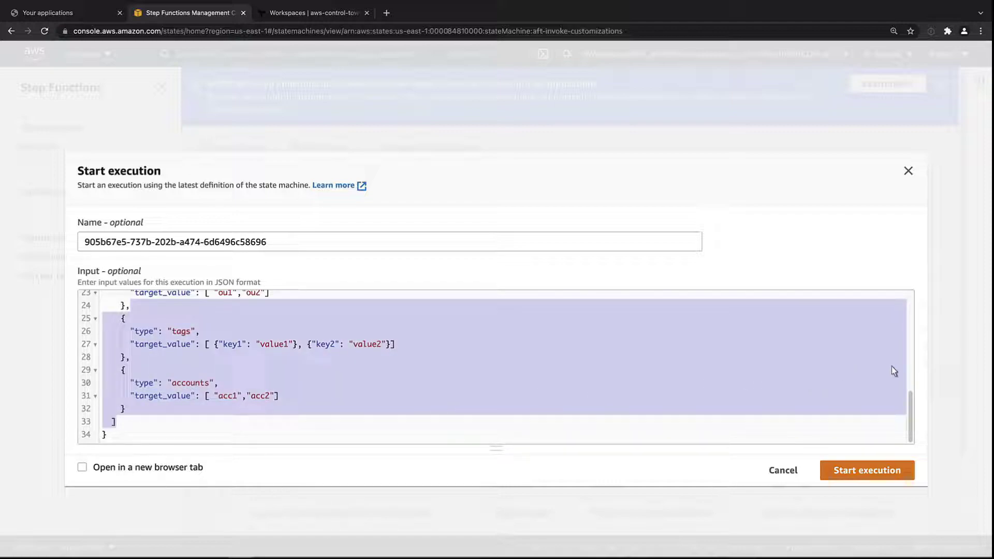
Start an aft-invoke-customizations execution with input including only the Sandbox OU and let it succeed.
{"action": "scroll", "scroll_direction": "up", "scroll_amount": 3}
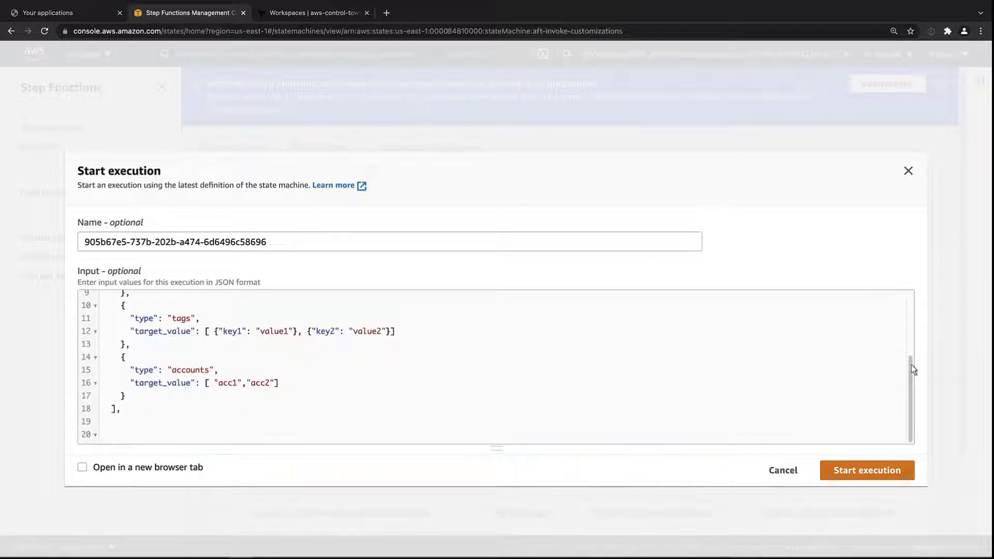
{"action": "scroll", "scroll_direction": "up", "scroll_amount": 3}
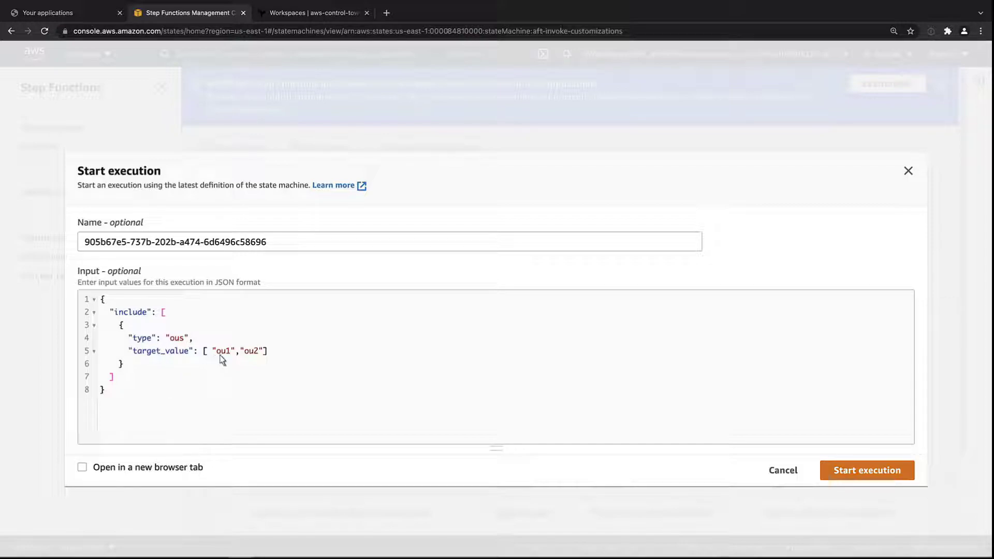
{"action": "type", "text": "Sandbox"}
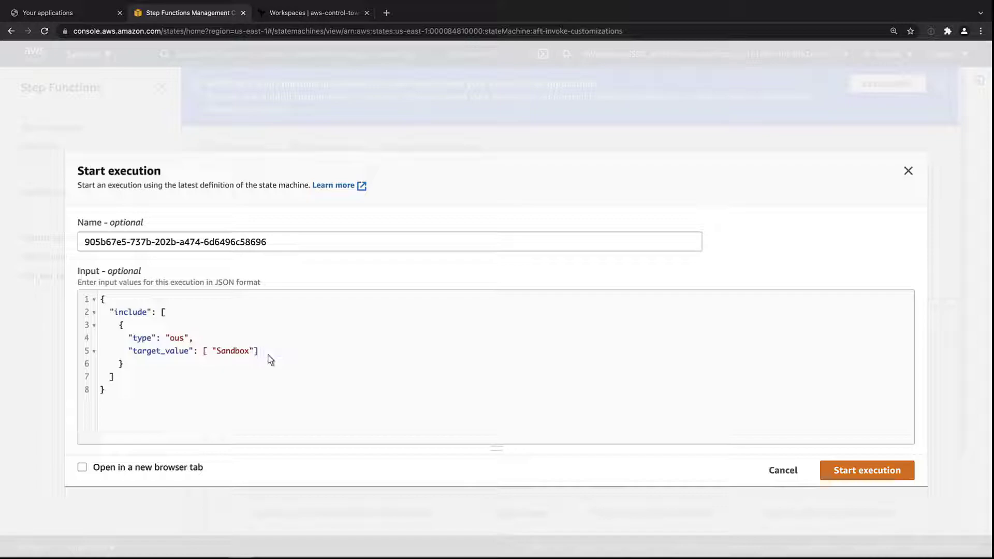
{"action": "left_click", "coordinate": [866, 469]}
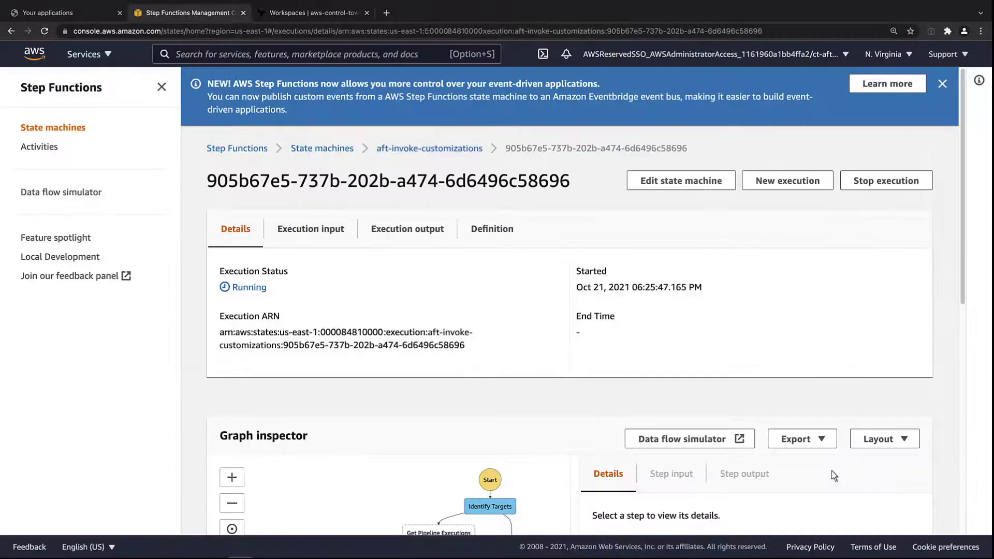
{"action": "scroll", "scroll_direction": "down", "scroll_amount": 3}
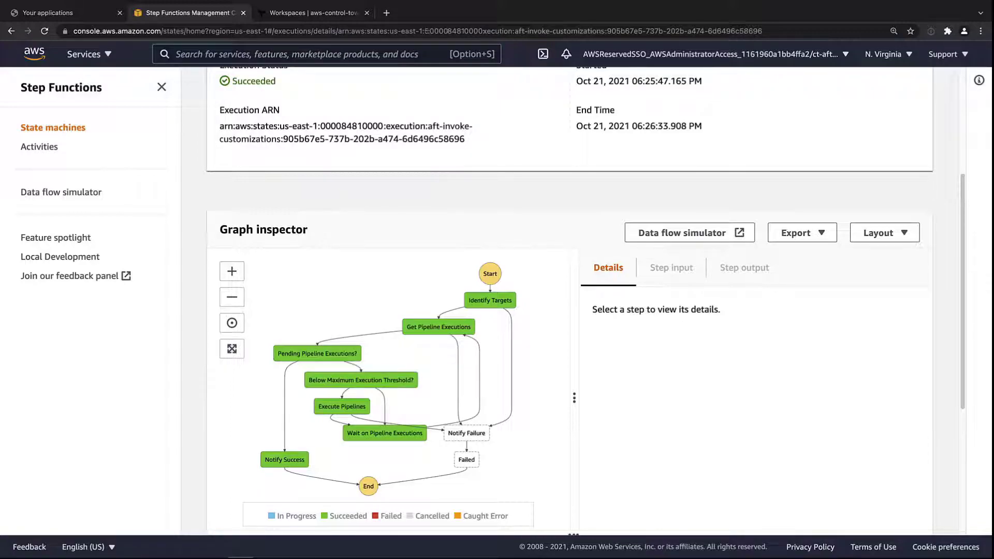
{"action": "mouse_move", "coordinate": [454, 172]}
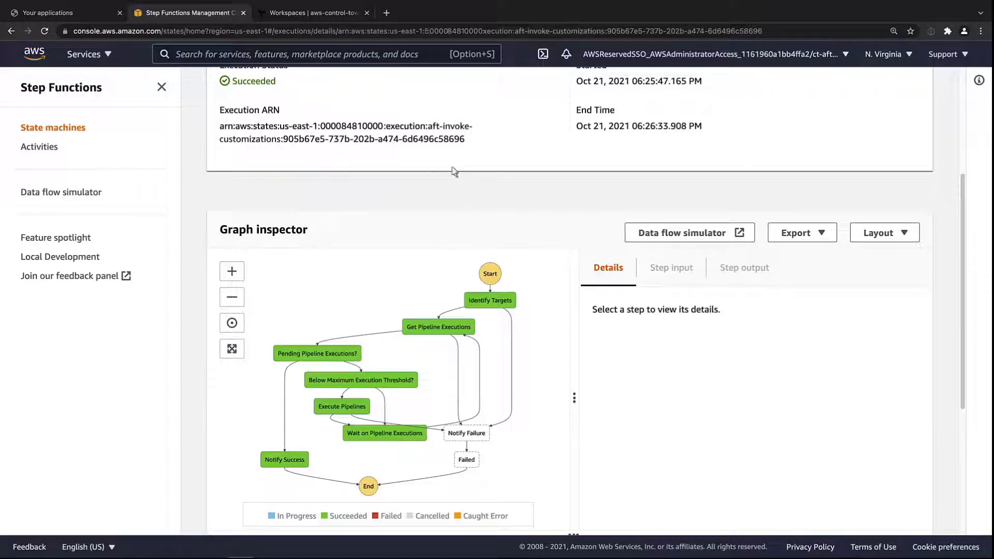
Search the console services for 'code' to reach CodePipeline.
{"action": "type", "text": "code"}
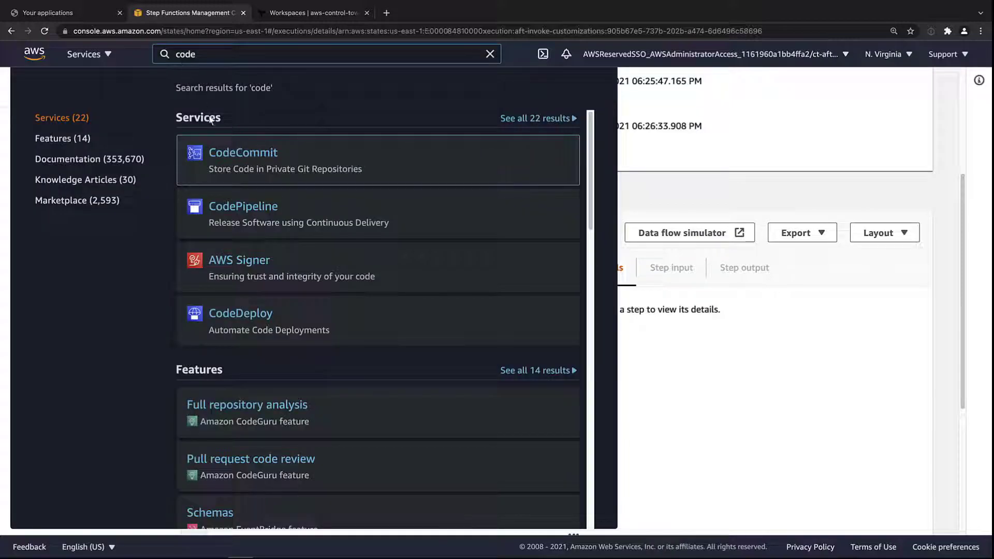
{"action": "left_click", "coordinate": [243, 206]}
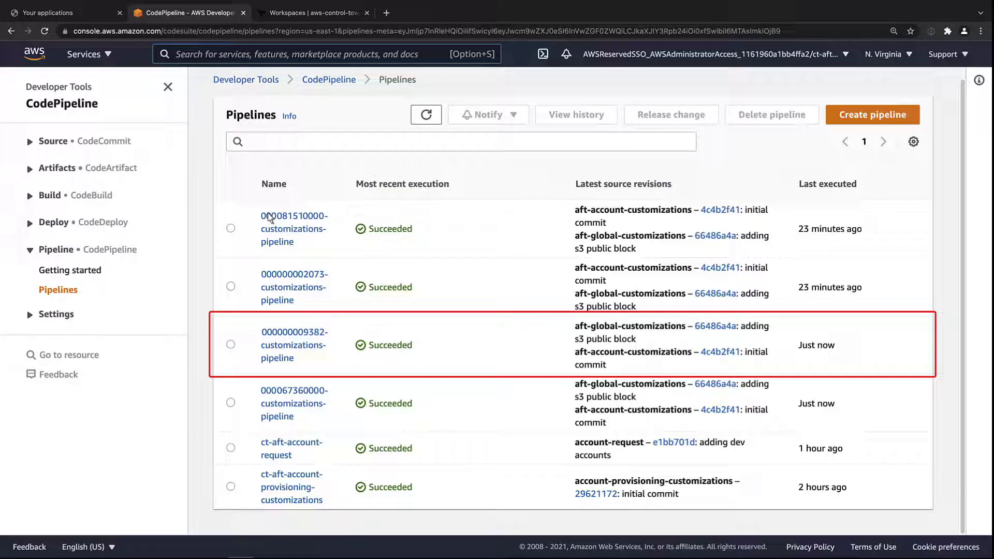
{"action": "mouse_move", "coordinate": [231, 352]}
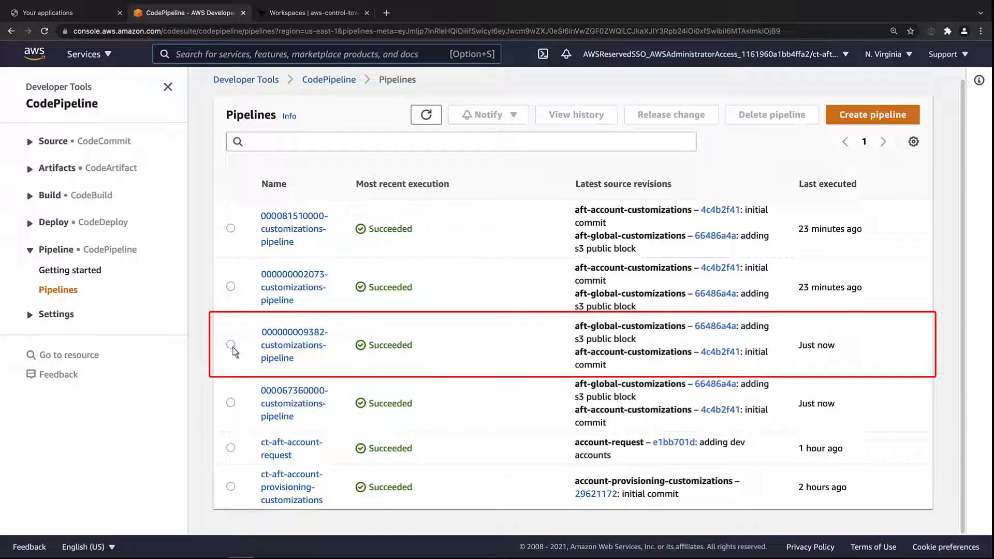
{"action": "left_click", "coordinate": [231, 339]}
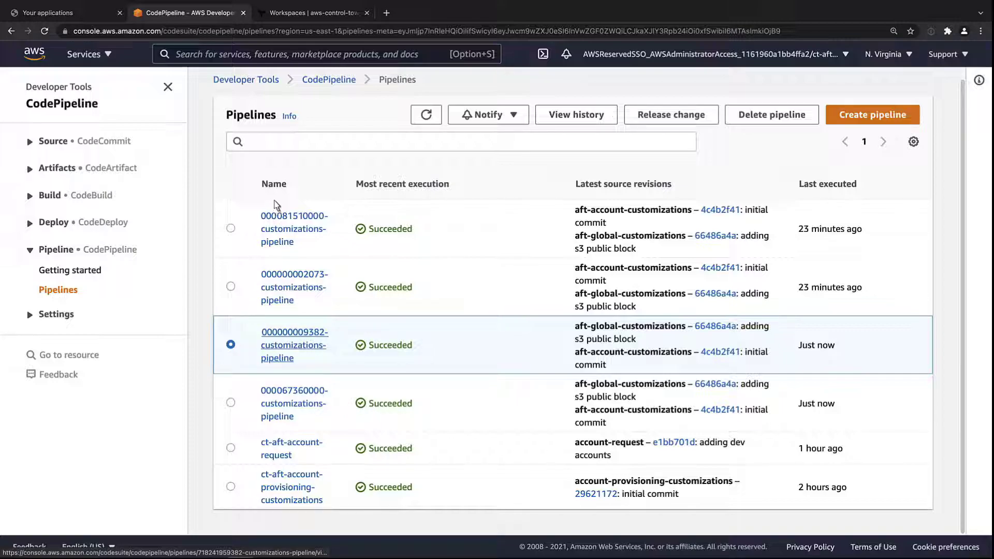
{"action": "left_click", "coordinate": [314, 13]}
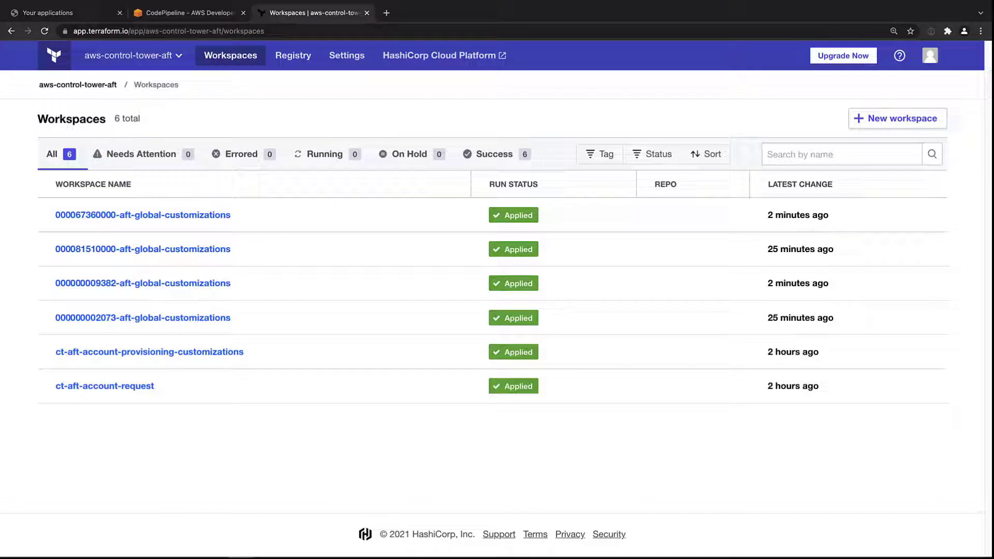
{"action": "mouse_move", "coordinate": [223, 283]}
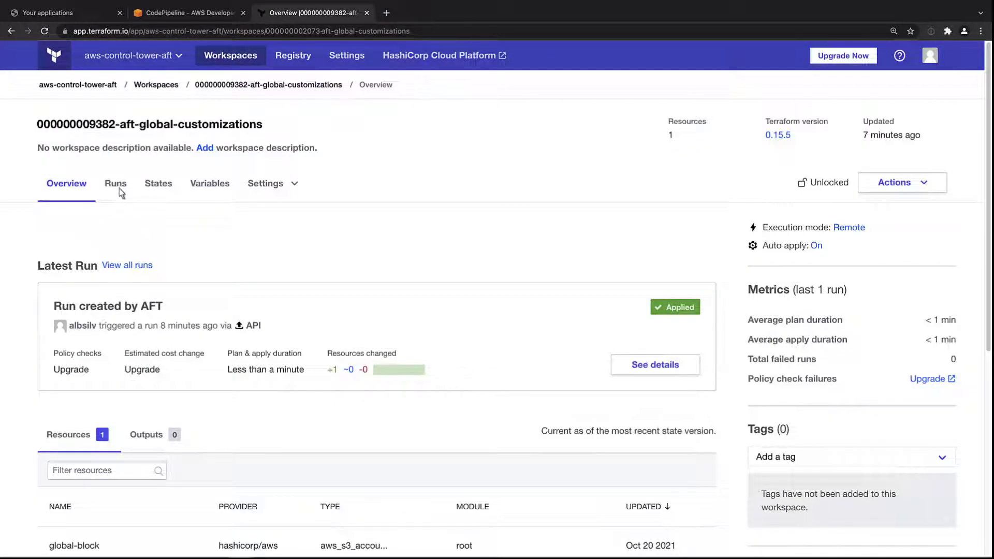
{"action": "left_click", "coordinate": [116, 183]}
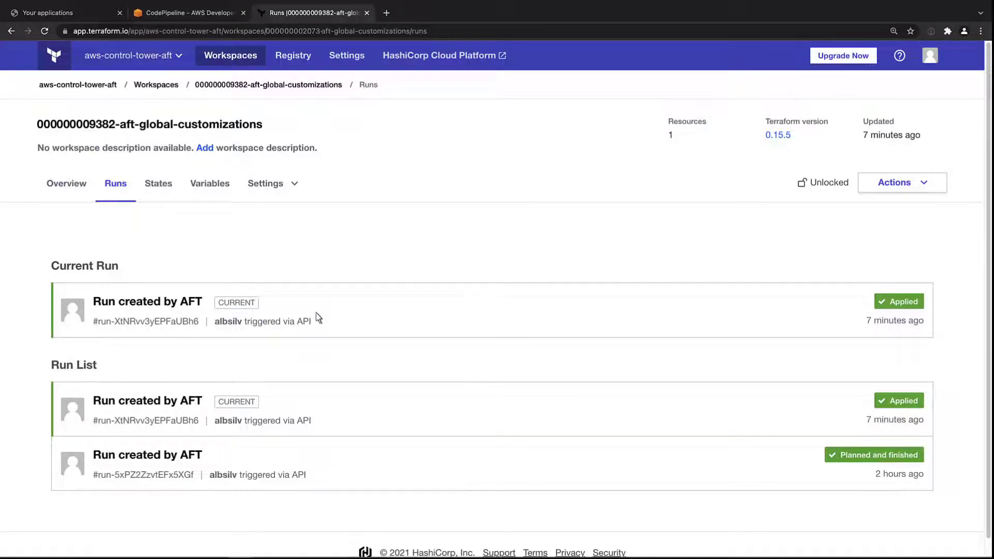
{"action": "left_click", "coordinate": [147, 301]}
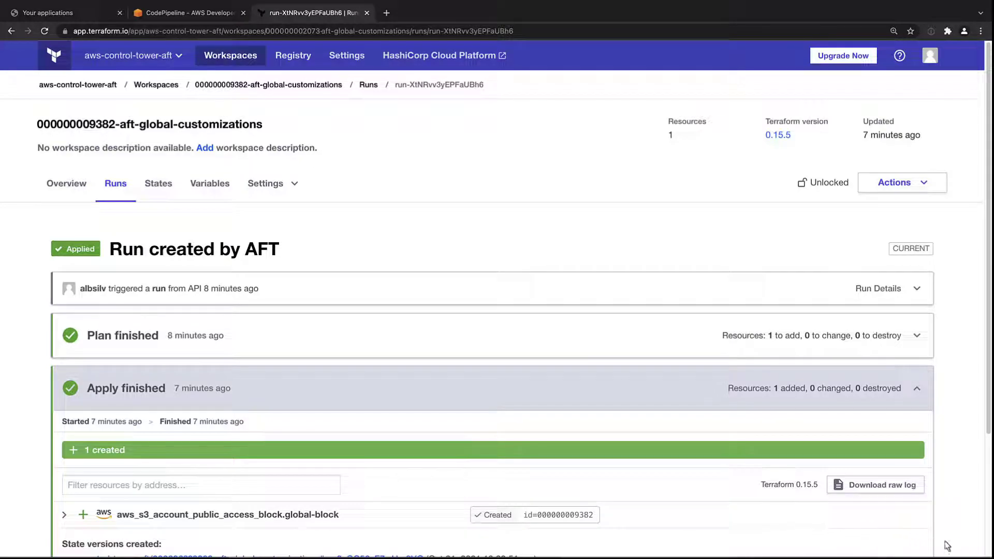
{"action": "scroll", "scroll_direction": "down", "scroll_amount": 3}
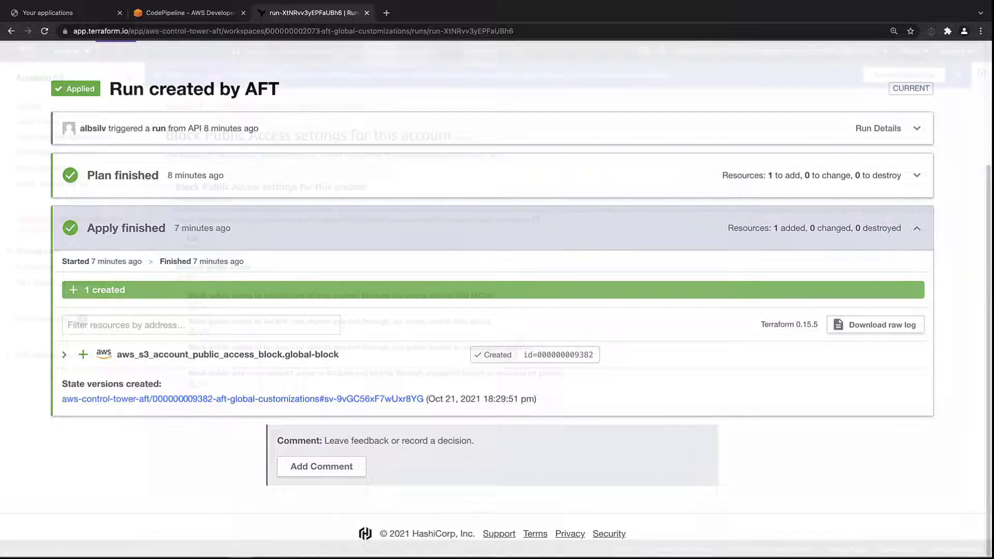
{"action": "left_click", "coordinate": [187, 13]}
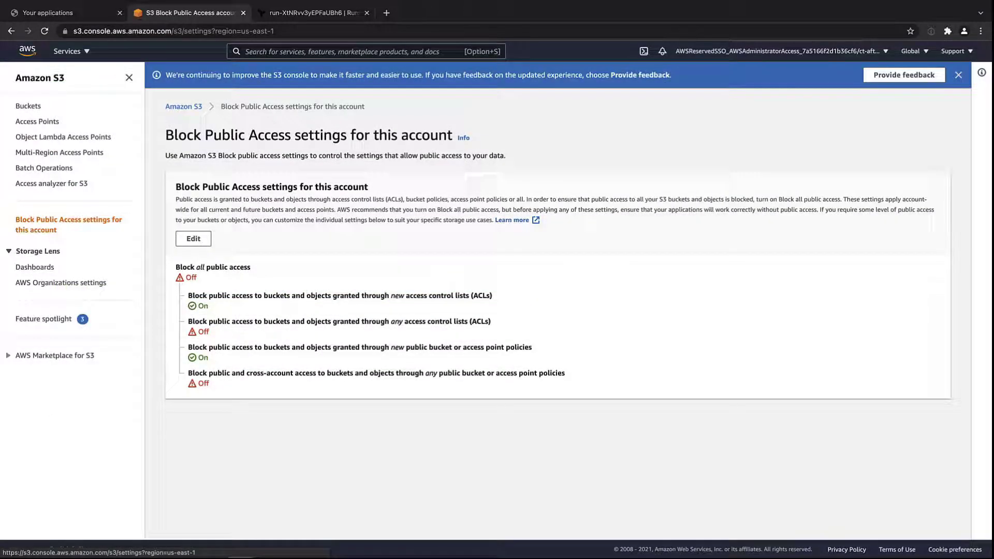